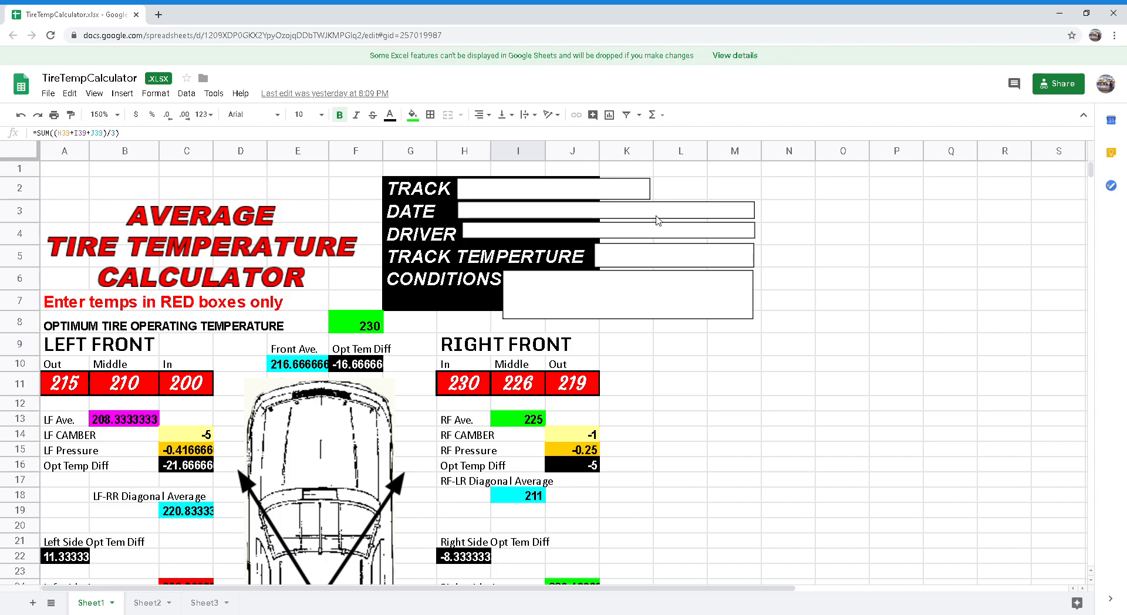
pyautogui.moveTo(683, 209)
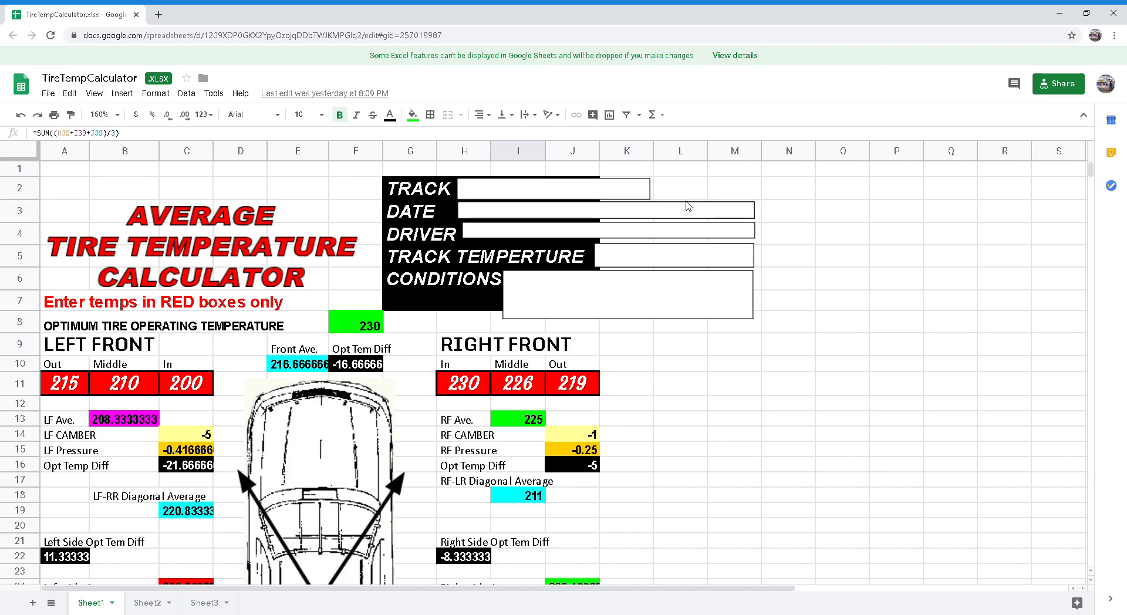
pyautogui.moveTo(694, 202)
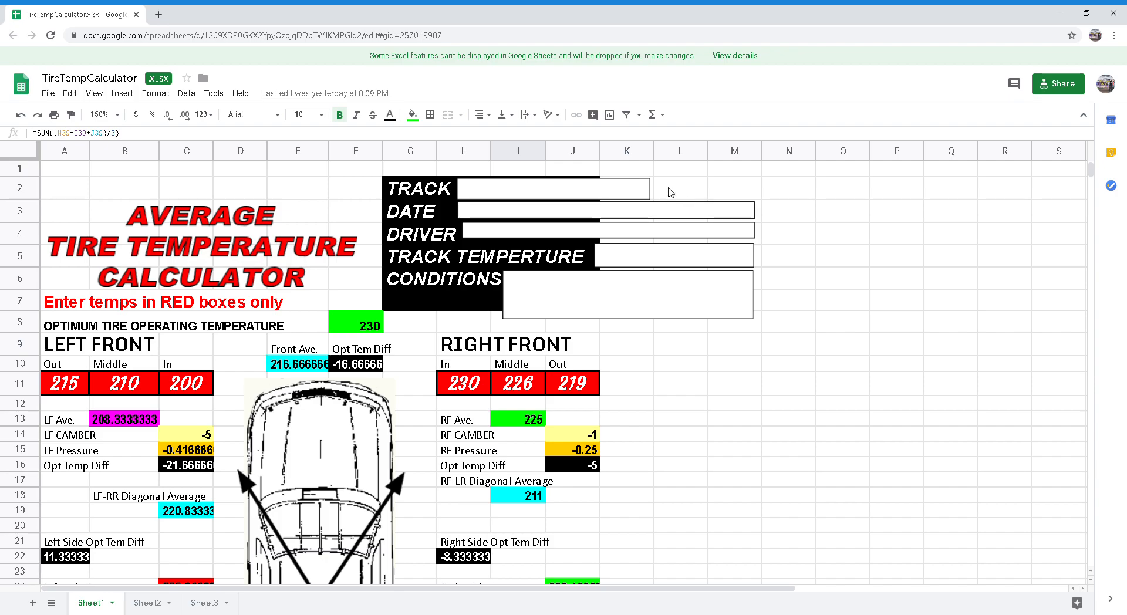
pyautogui.moveTo(555, 230)
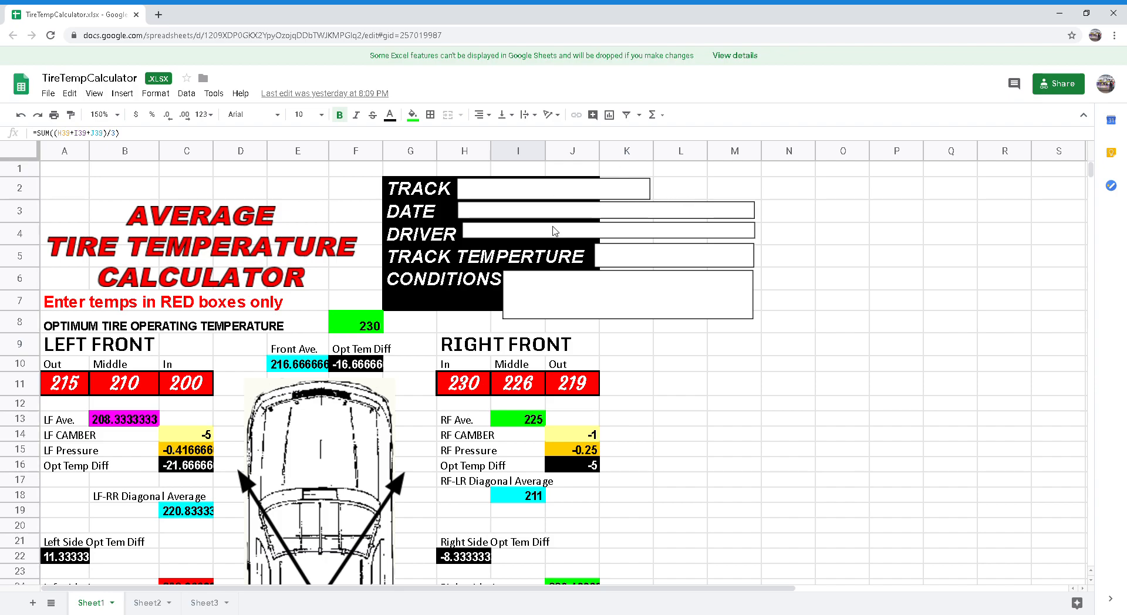
pyautogui.moveTo(564, 235)
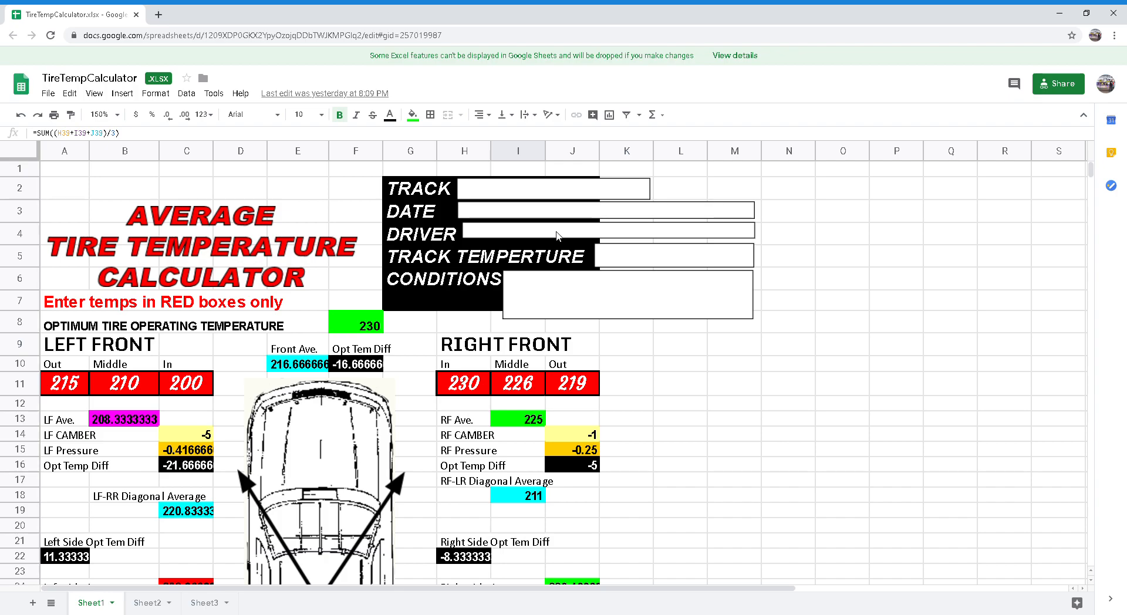
pyautogui.moveTo(567, 233)
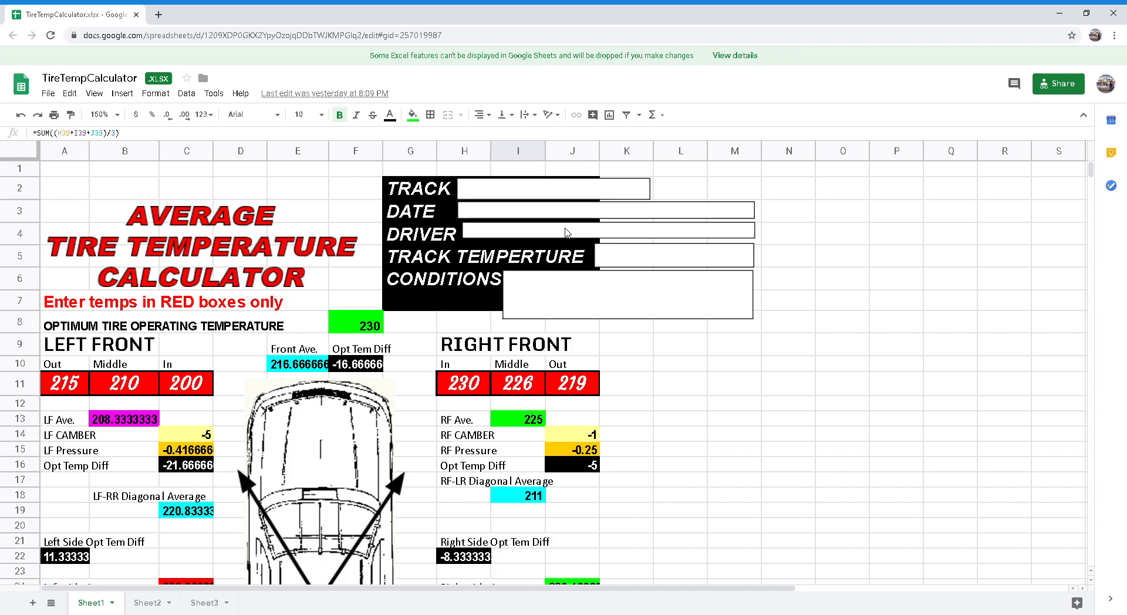
# Inspect the formulas behind the front optimum temp difference, RF camber and RF pressure cells
pyautogui.click(355, 364)
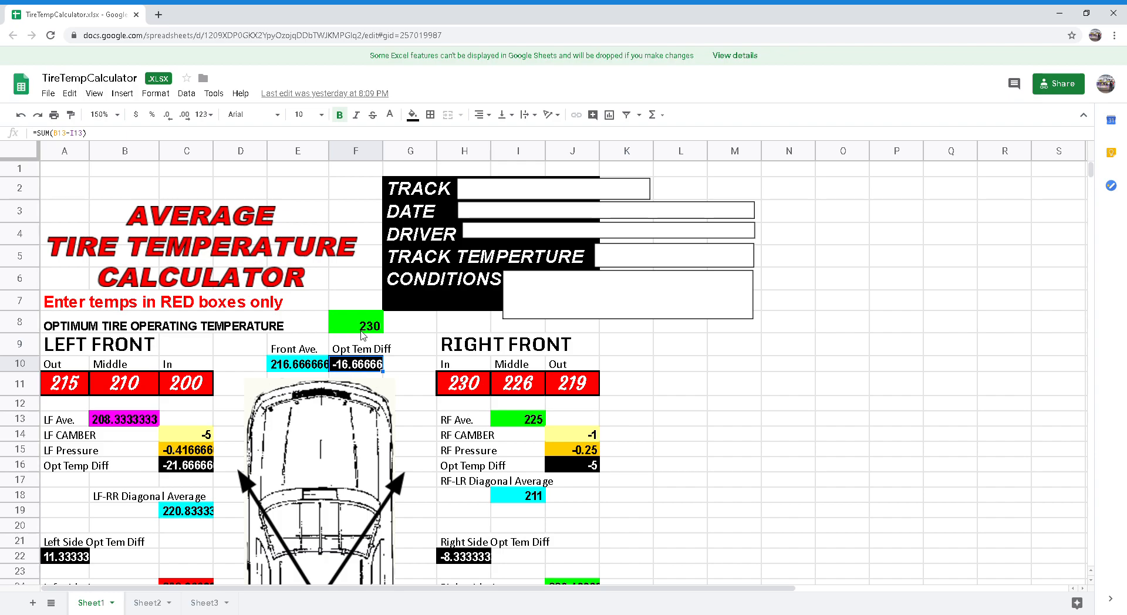
pyautogui.click(356, 364)
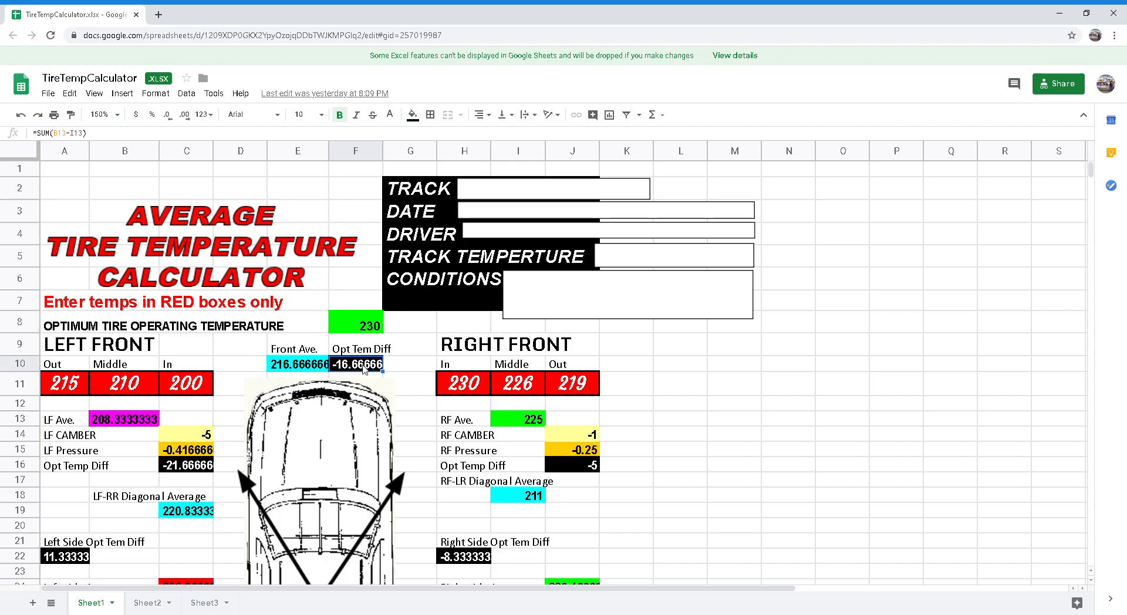
pyautogui.moveTo(431, 366)
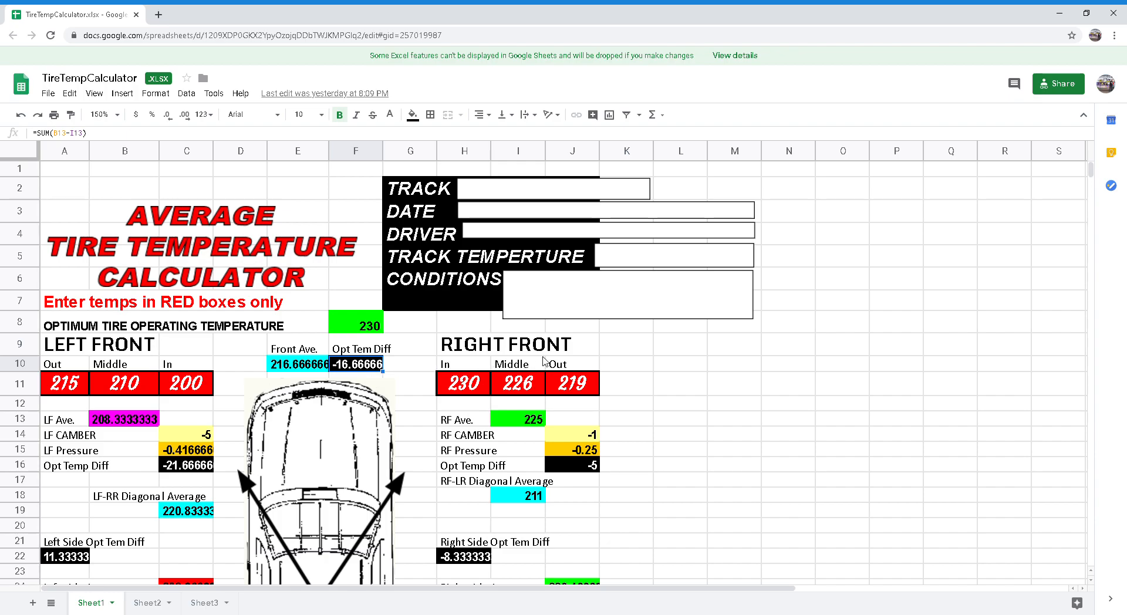
pyautogui.click(516, 418)
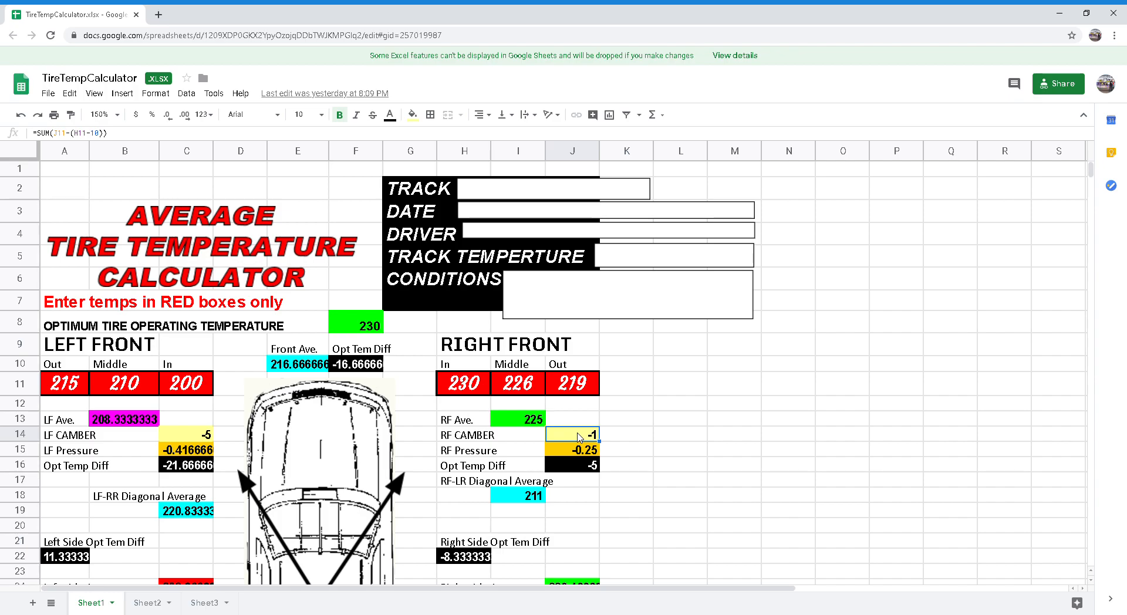
pyautogui.click(572, 450)
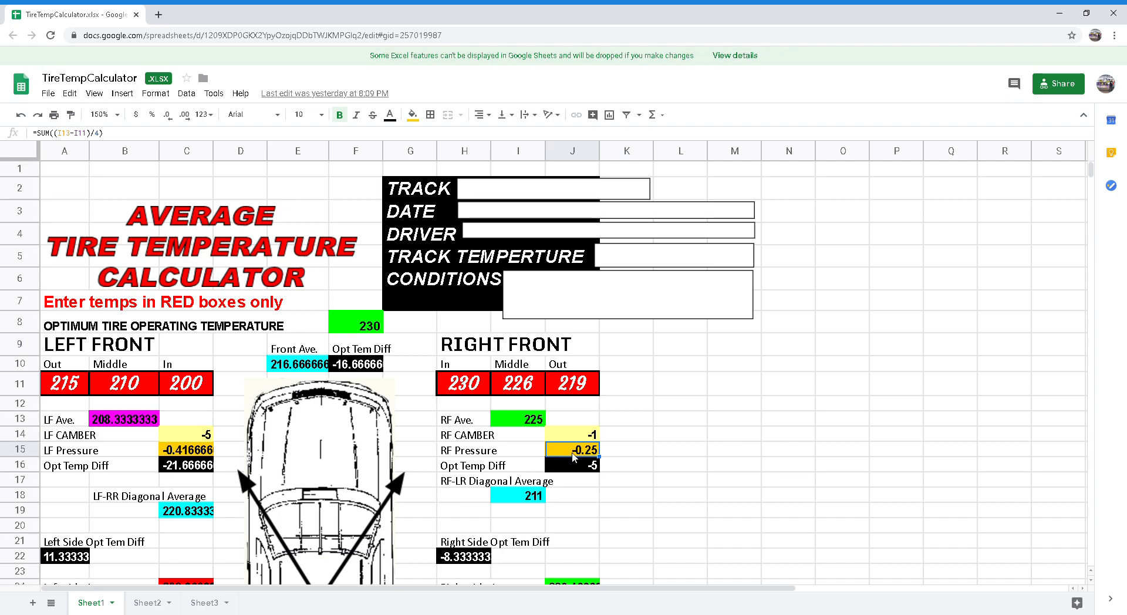
pyautogui.moveTo(575, 456)
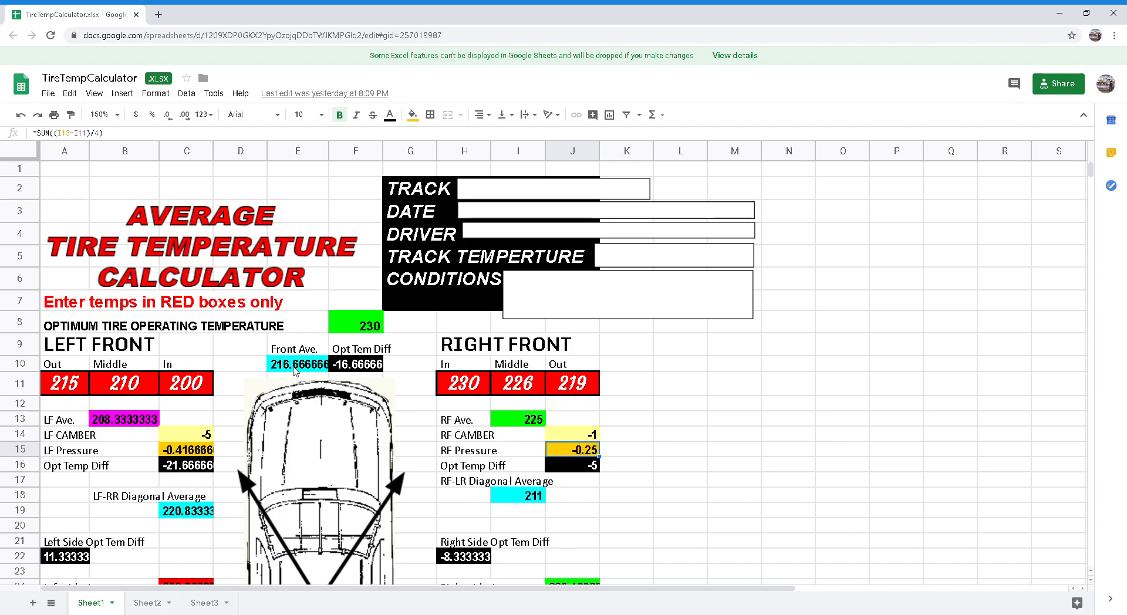
# Inspect the formulas behind the left side average, RR average and RF-LR diagonal average
pyautogui.scroll(-3)
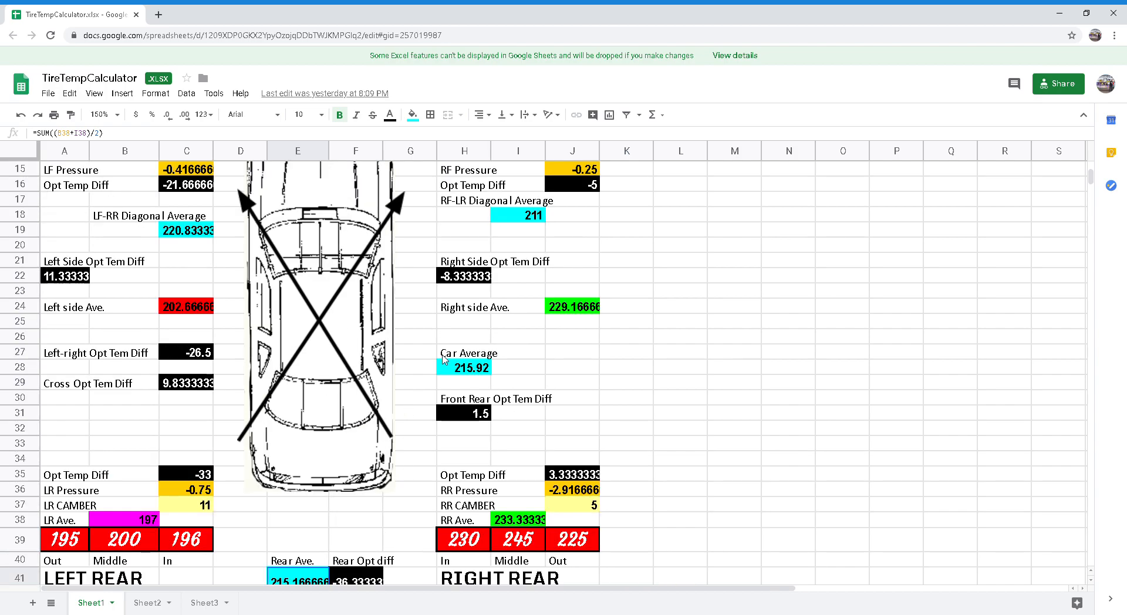
pyautogui.click(572, 306)
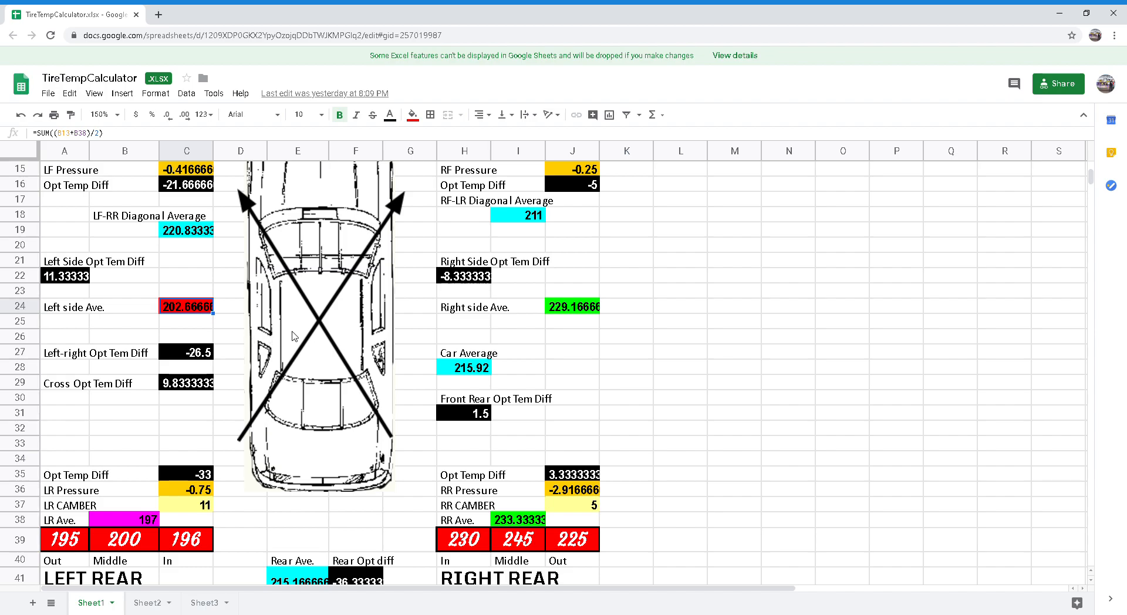
pyautogui.moveTo(316, 325)
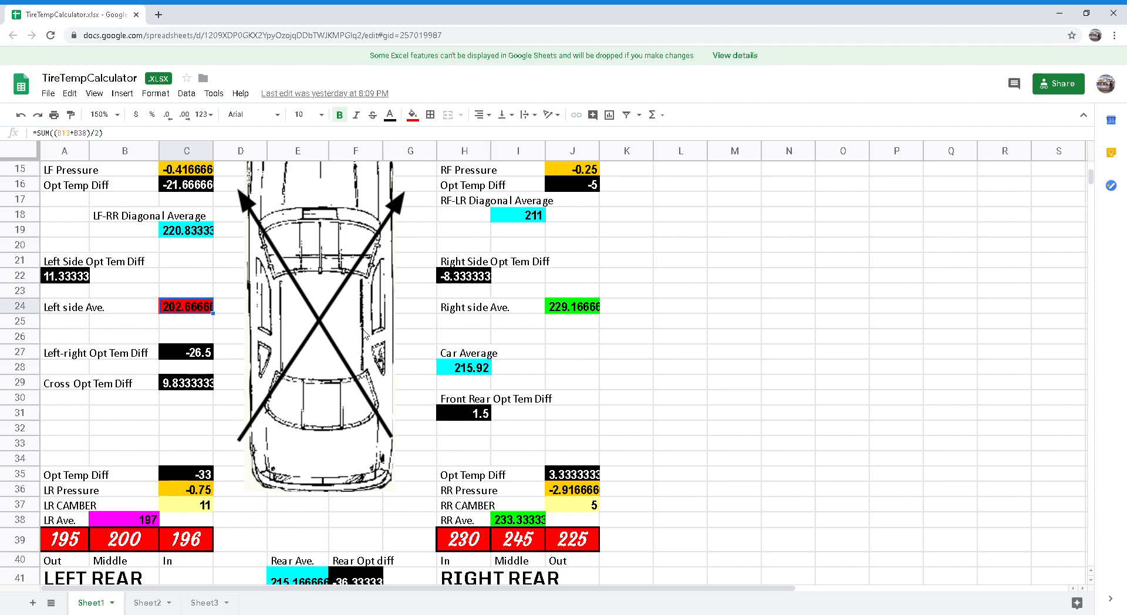
pyautogui.moveTo(364, 336)
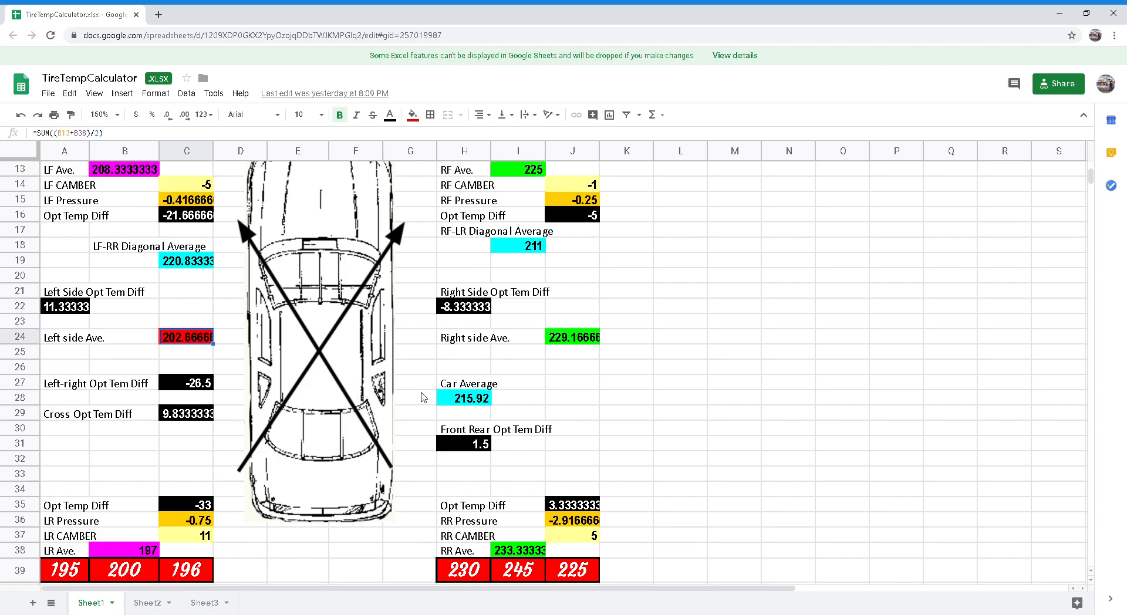
pyautogui.scroll(-3)
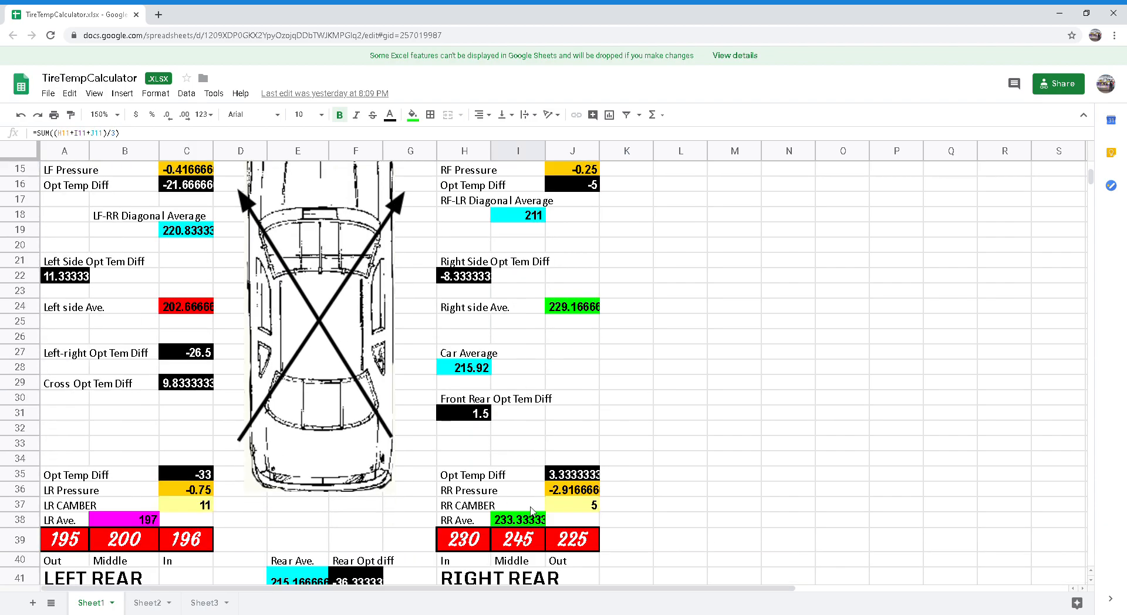
pyautogui.click(517, 520)
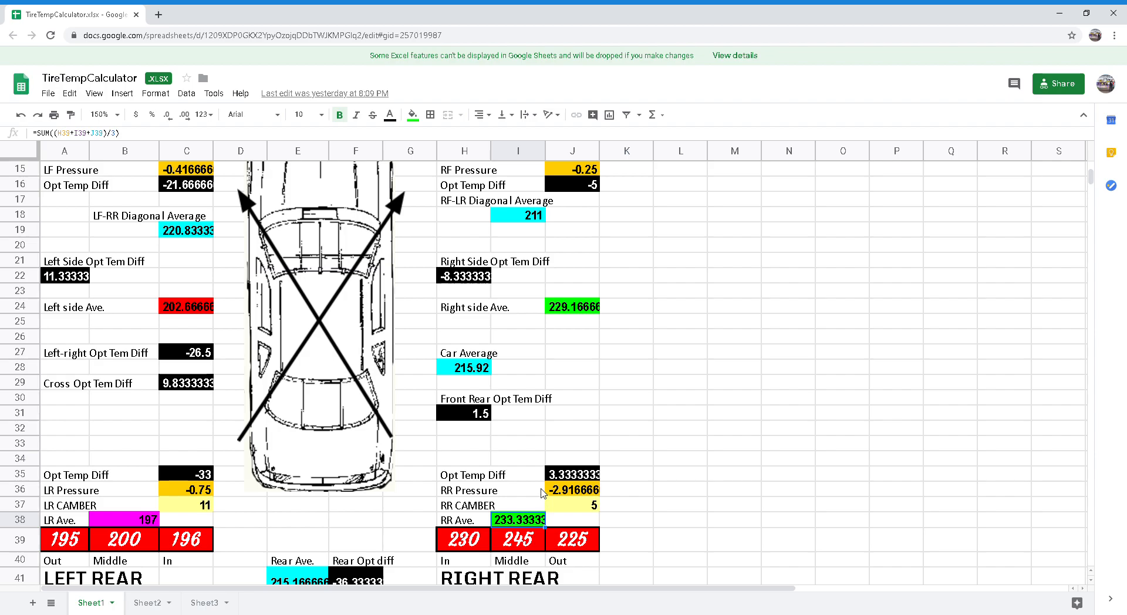
pyautogui.moveTo(541, 492)
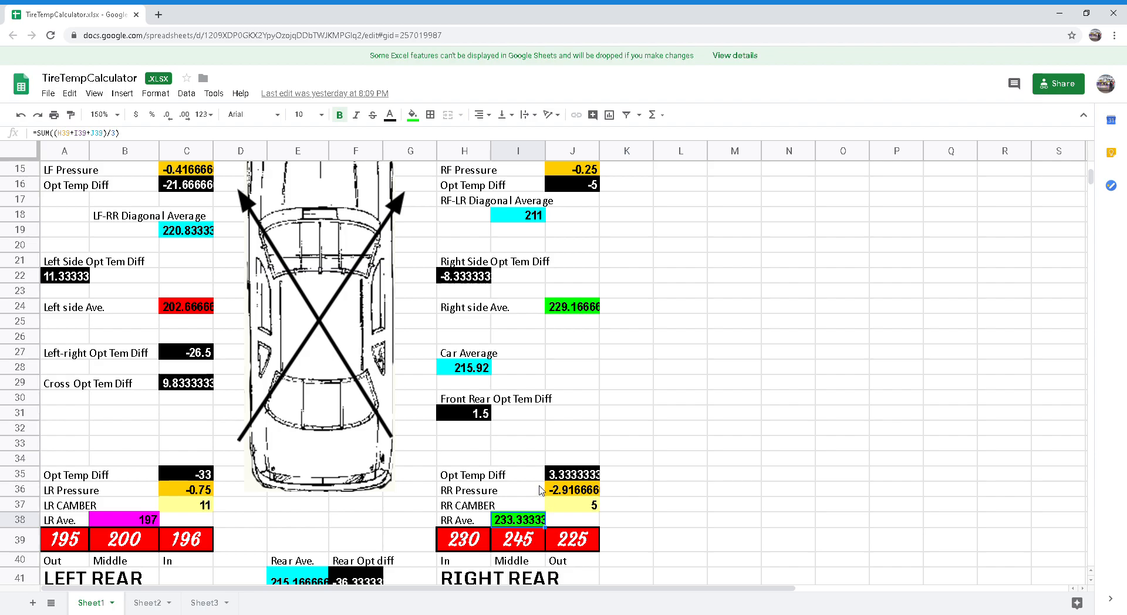
pyautogui.moveTo(535, 491)
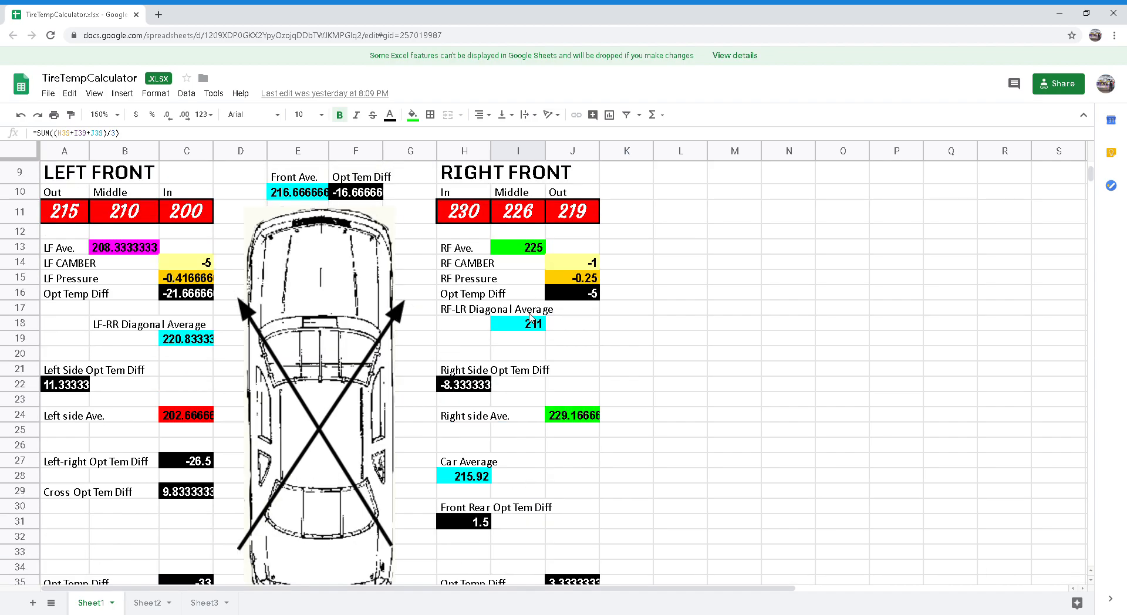
pyautogui.click(518, 323)
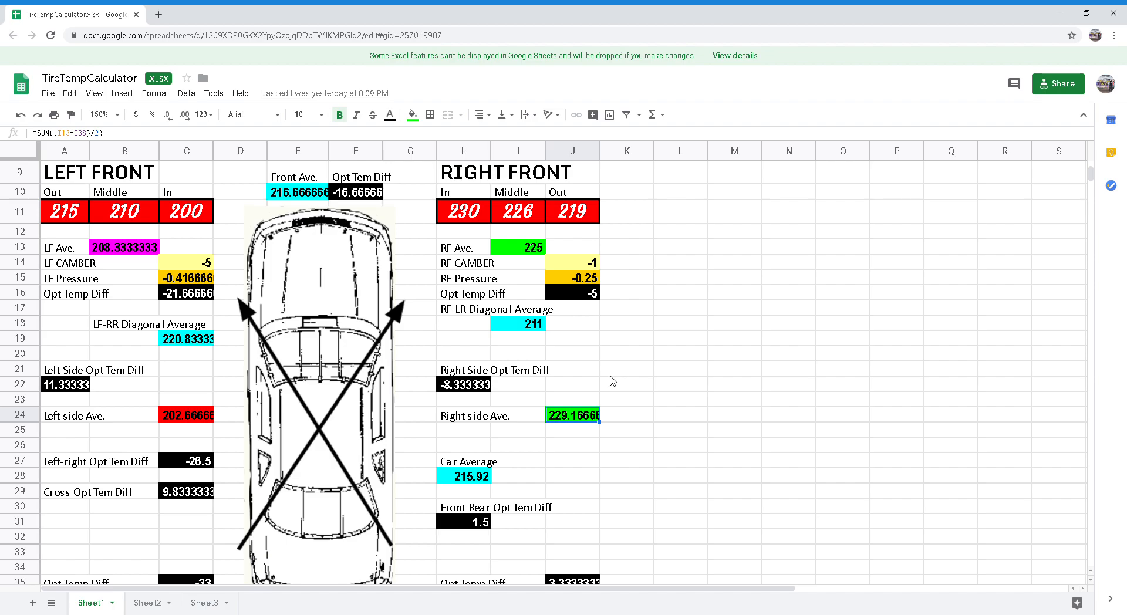
pyautogui.moveTo(606, 375)
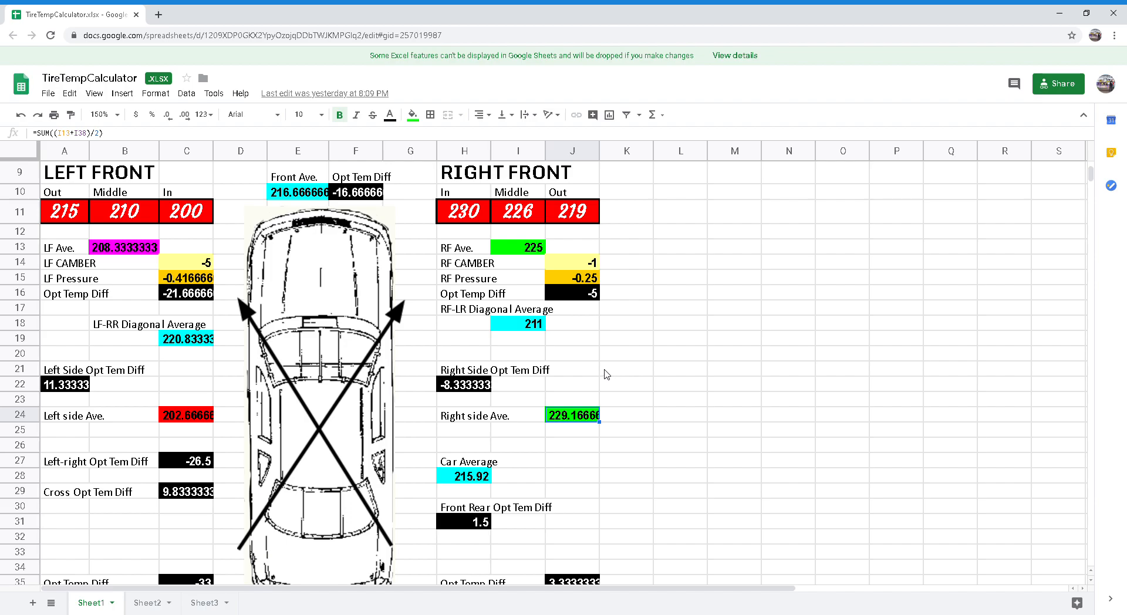
# Scroll down to the pressure rows and inspect the RR pressure formula
pyautogui.scroll(-3)
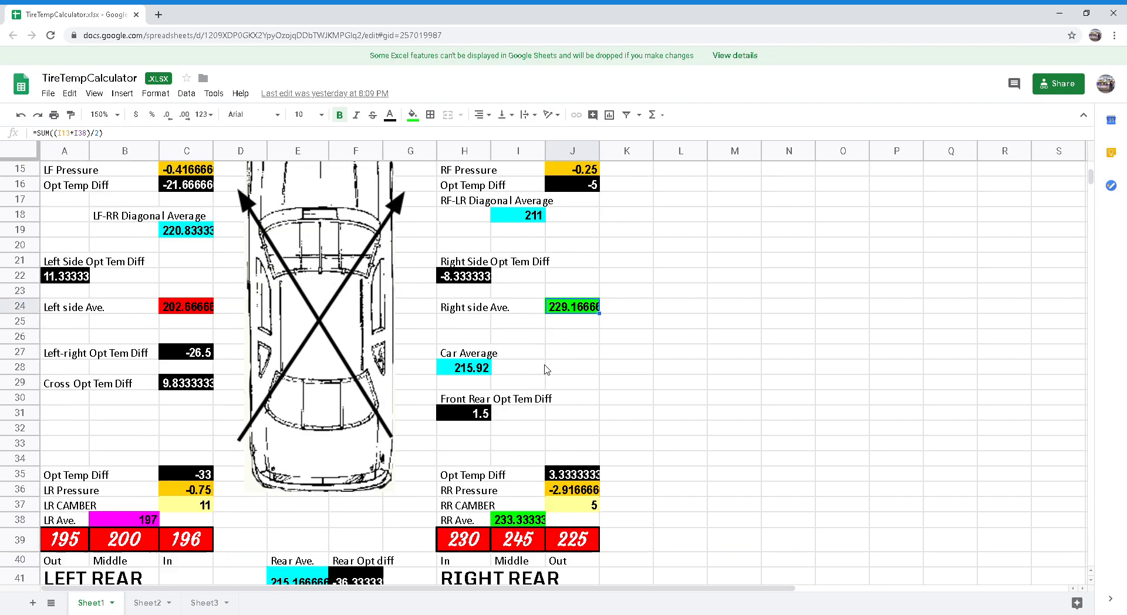
pyautogui.scroll(-3)
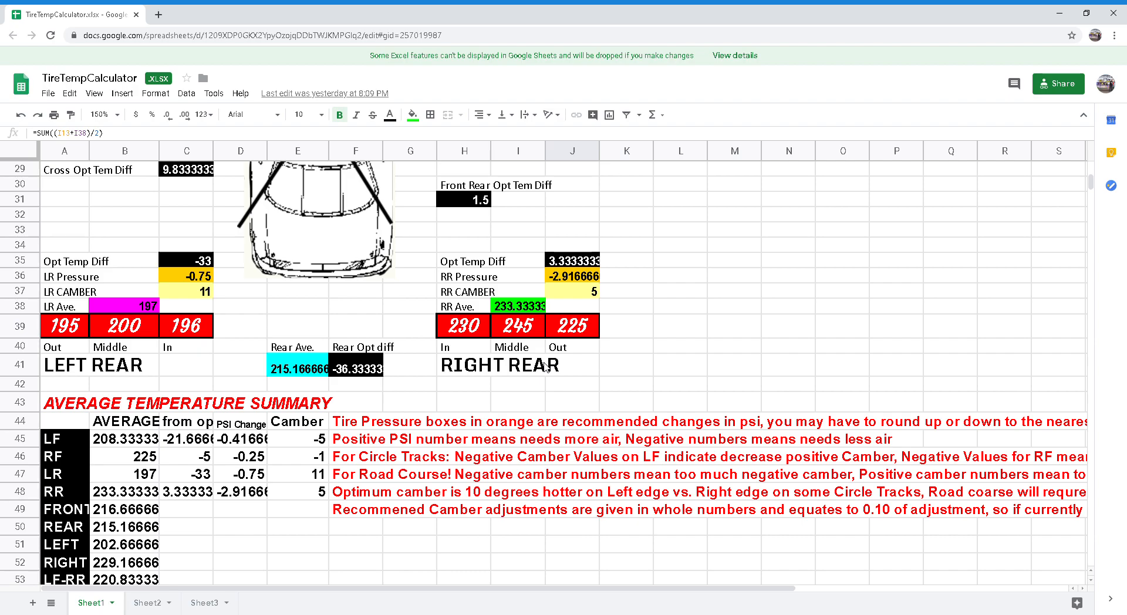
pyautogui.scroll(-3)
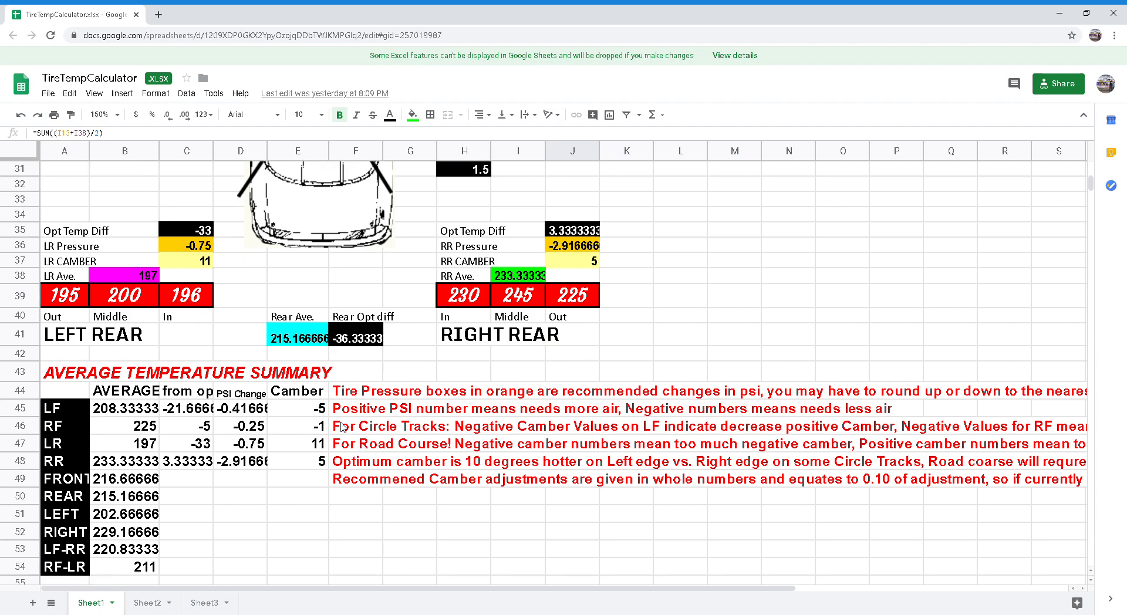
pyautogui.moveTo(111, 430)
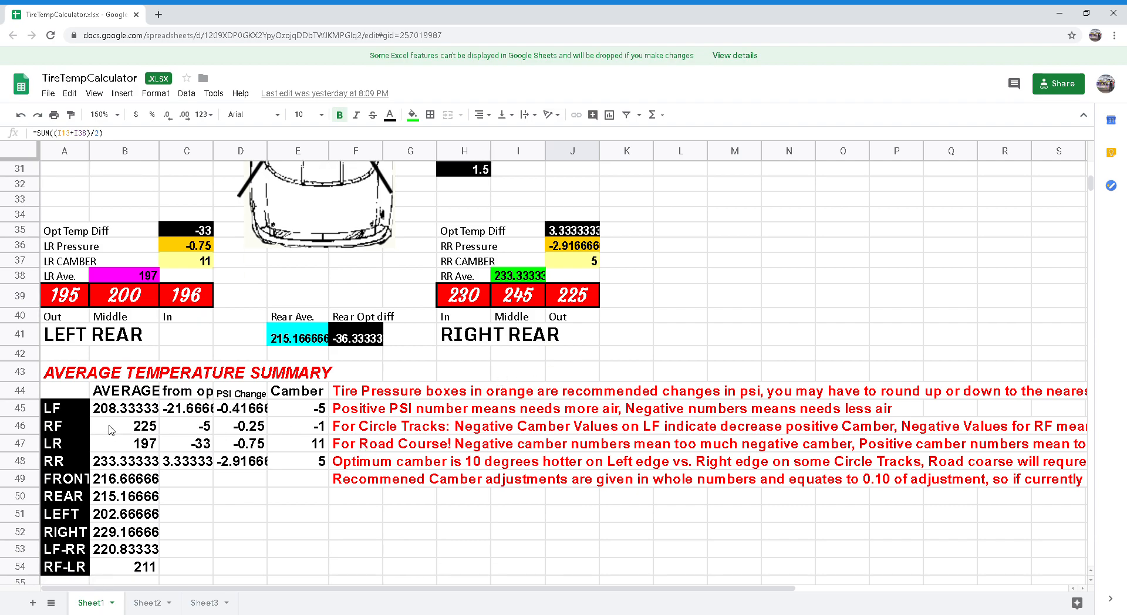
pyautogui.moveTo(438, 402)
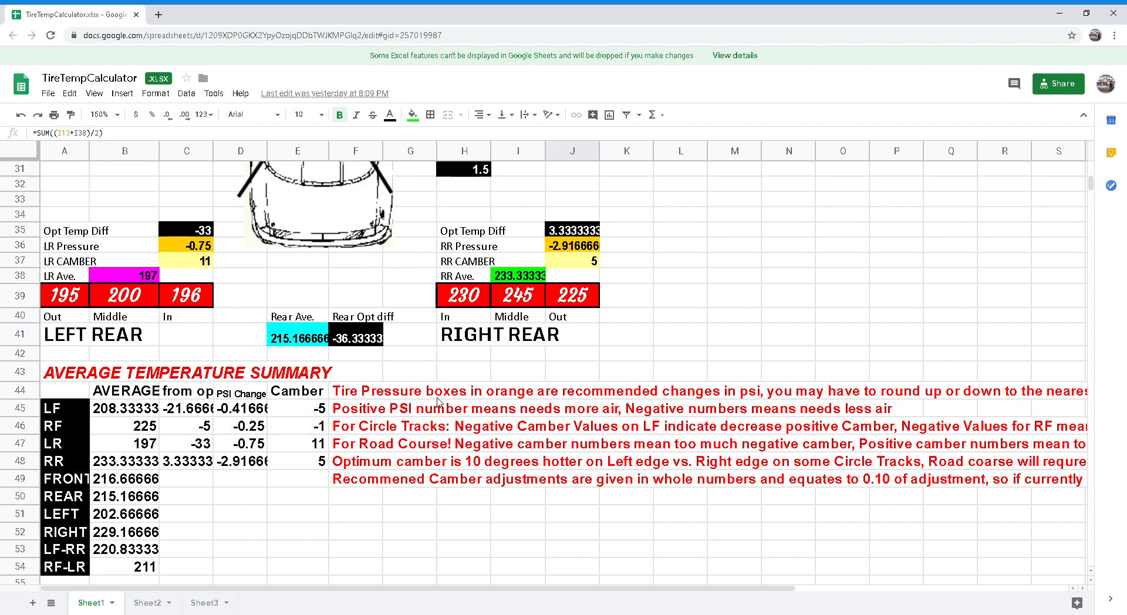
pyautogui.moveTo(420, 519)
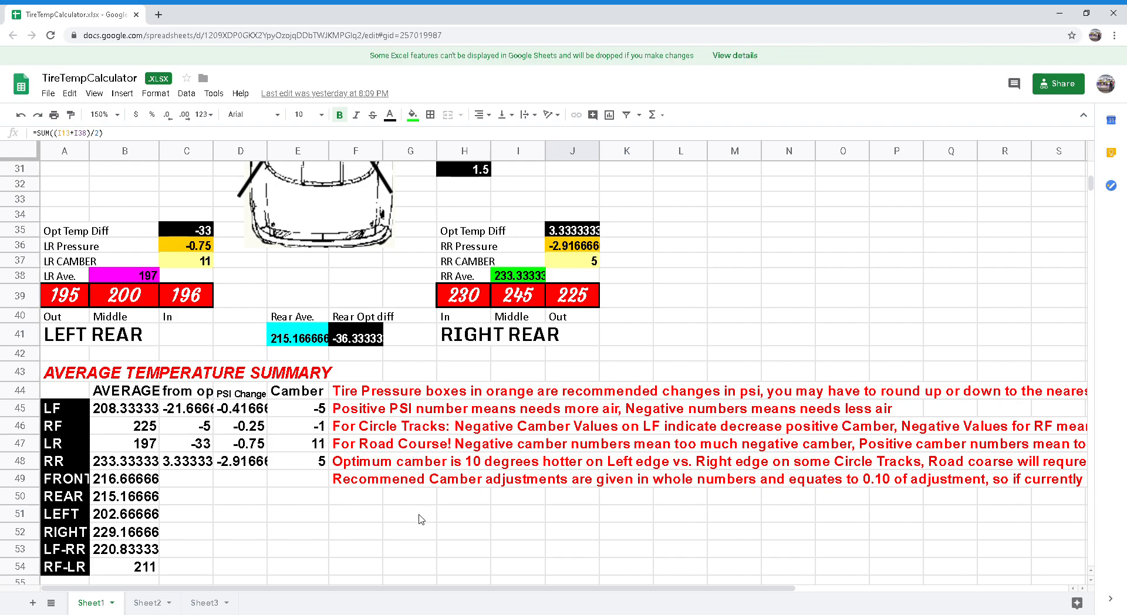
pyautogui.moveTo(425, 535)
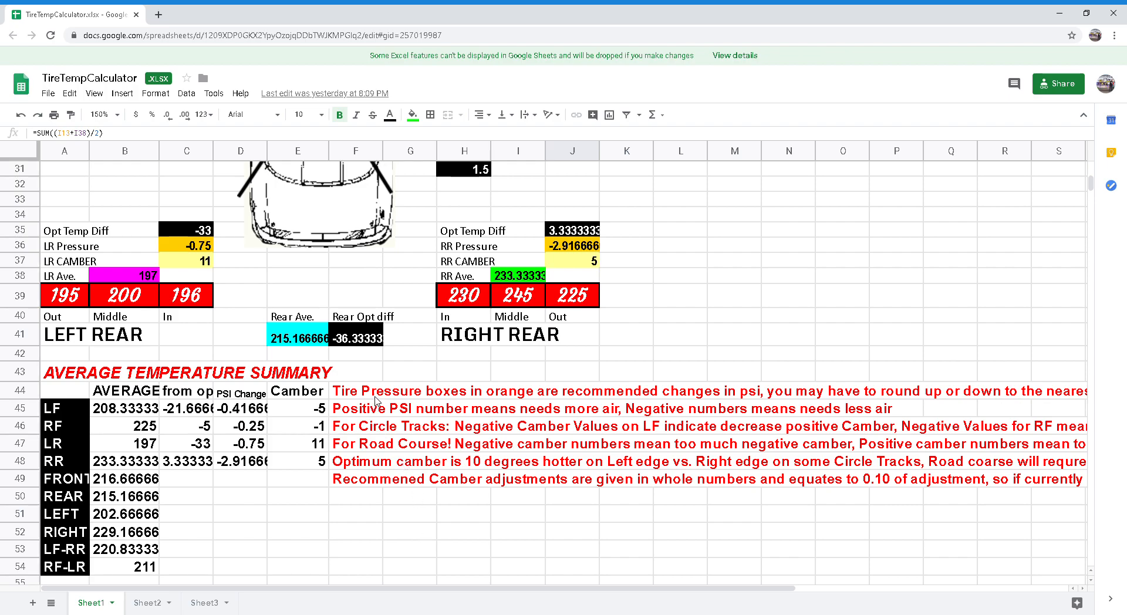
pyautogui.moveTo(205, 272)
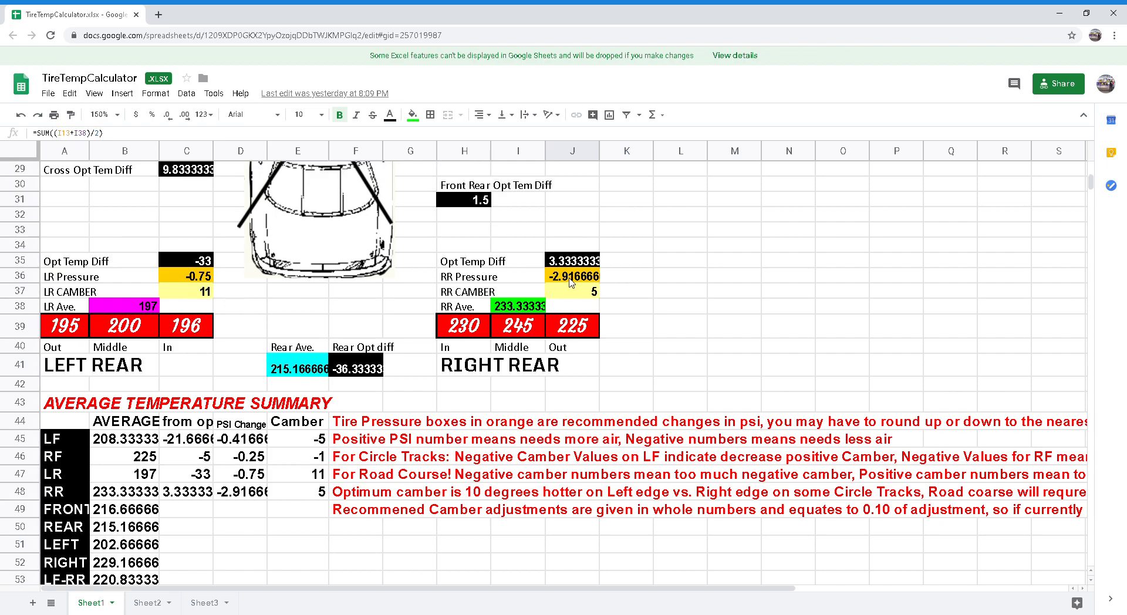
pyautogui.click(572, 275)
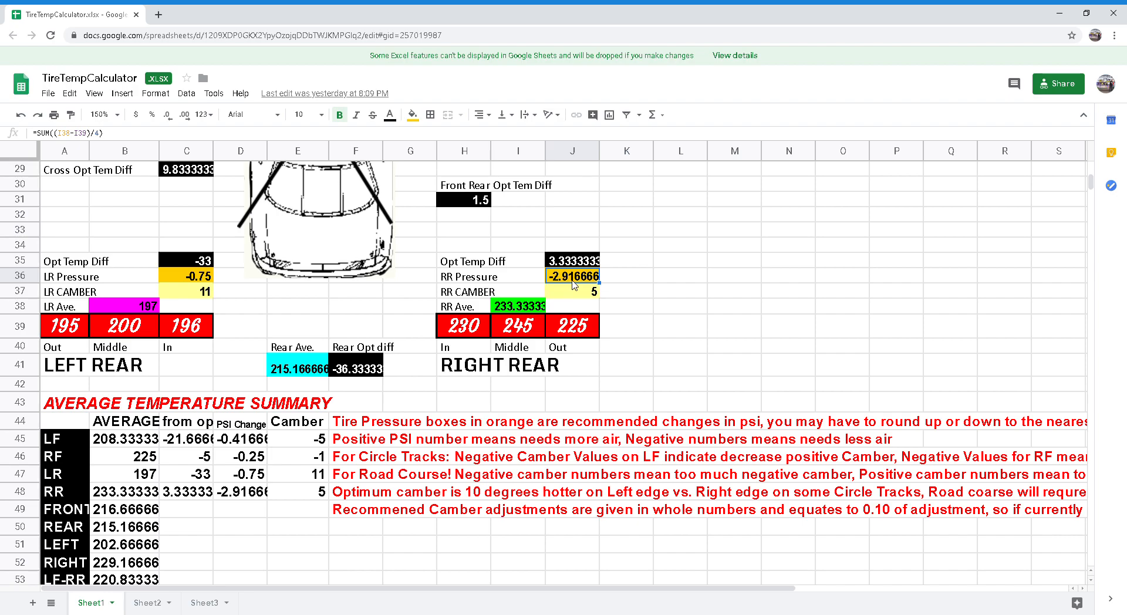
pyautogui.moveTo(539, 334)
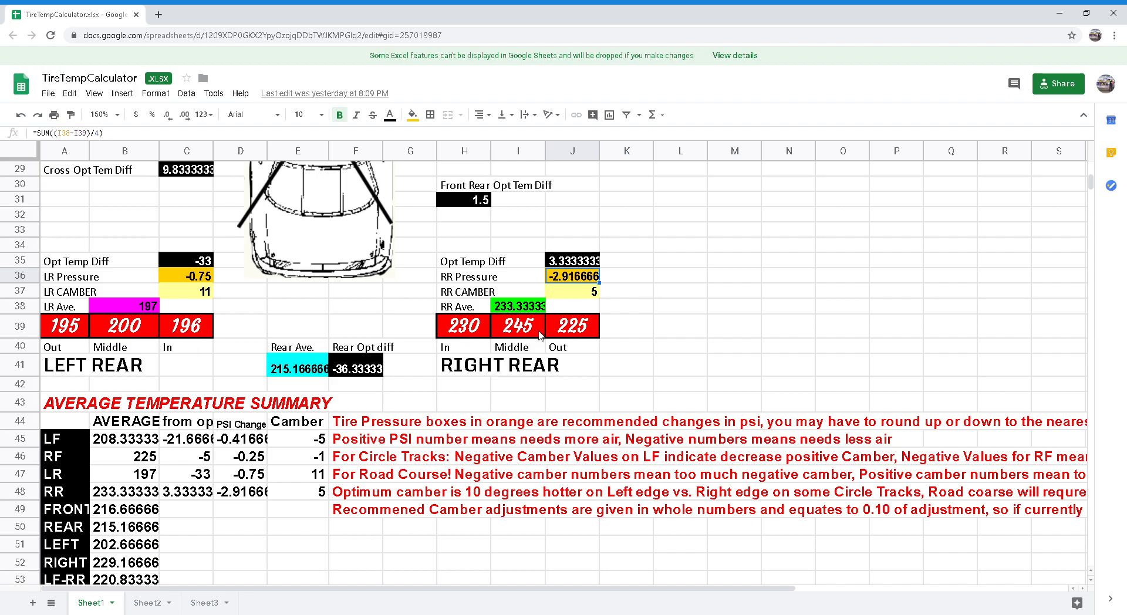
pyautogui.moveTo(301, 476)
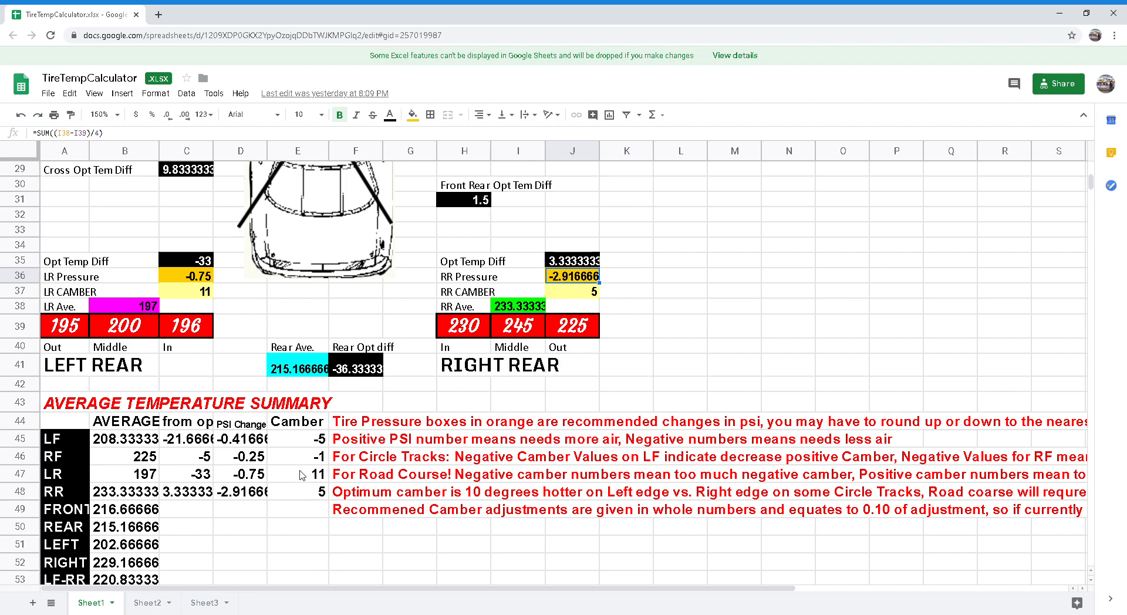
pyautogui.moveTo(405, 448)
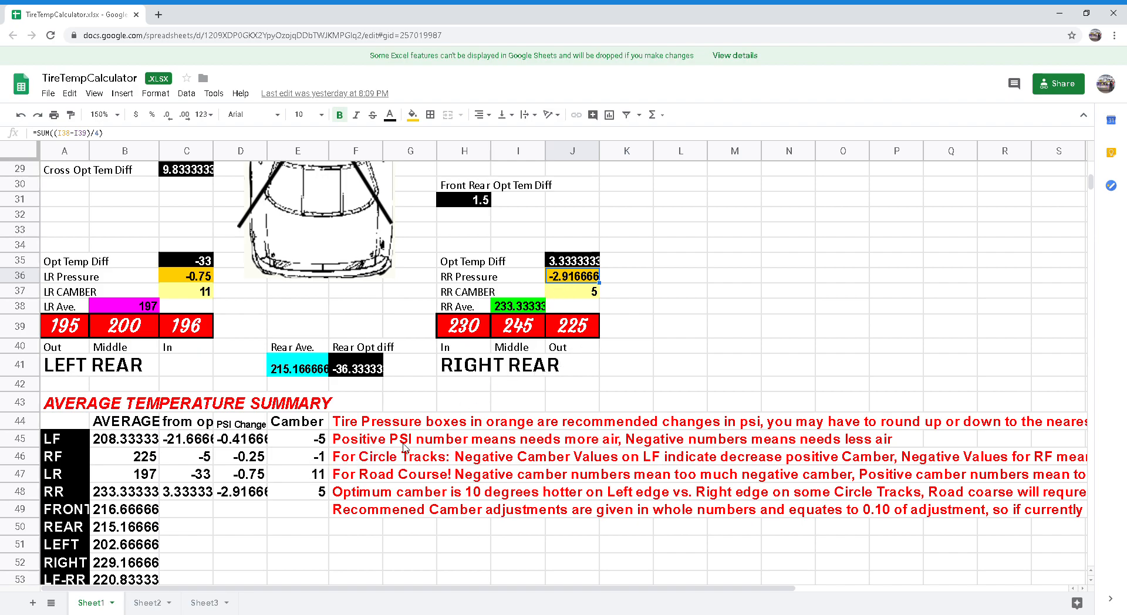
pyautogui.moveTo(619, 441)
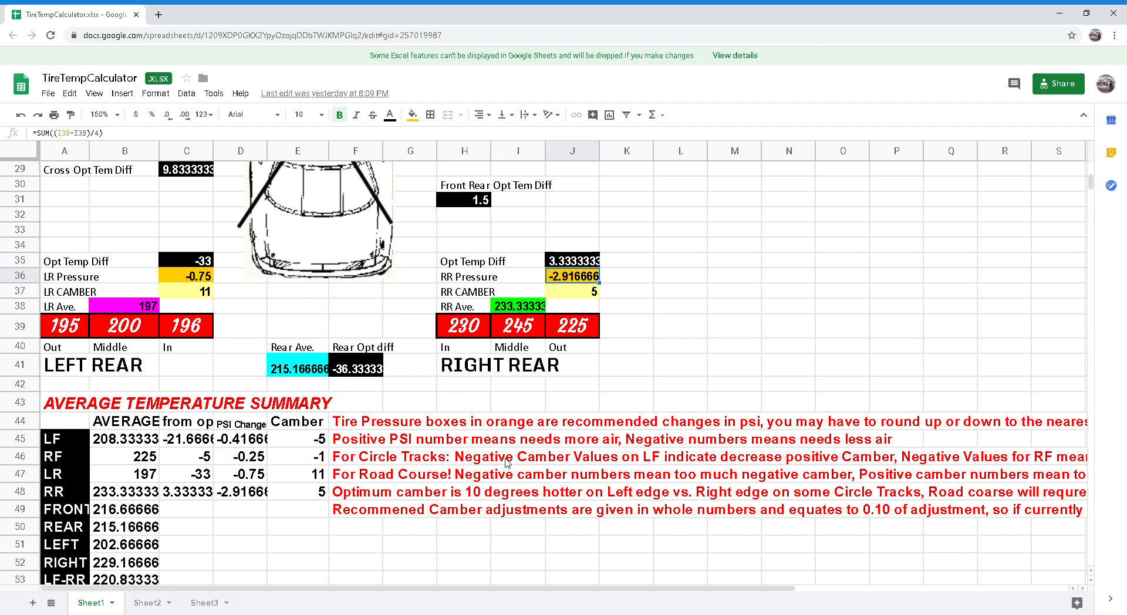
pyautogui.moveTo(516, 539)
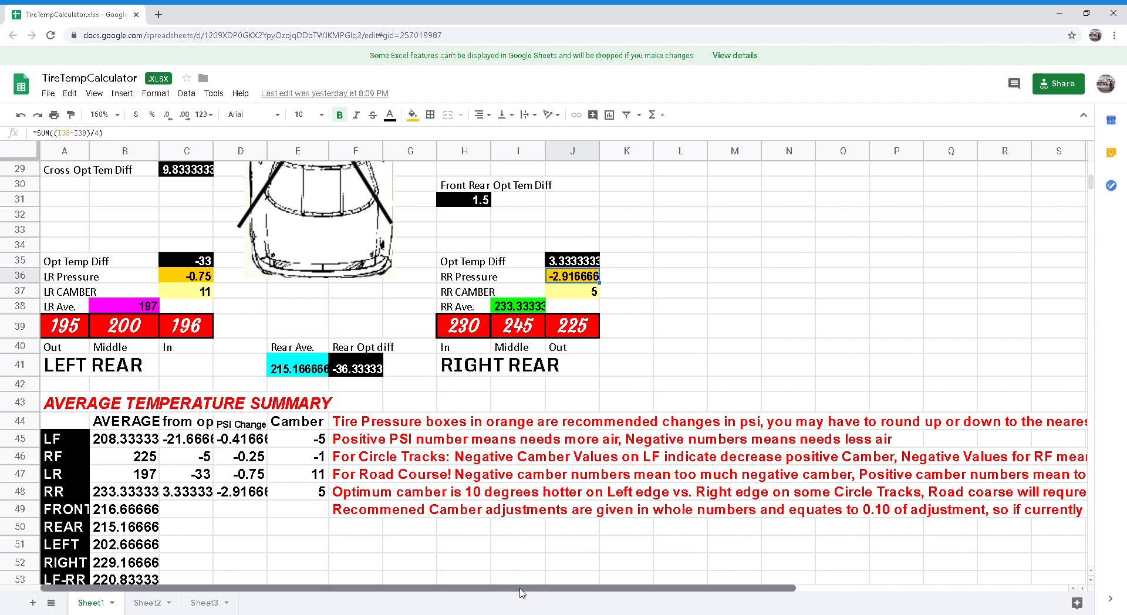
# Scroll right and down until the Tire Temperature Deltas section and NOTES rows are in view
pyautogui.hscroll(3)
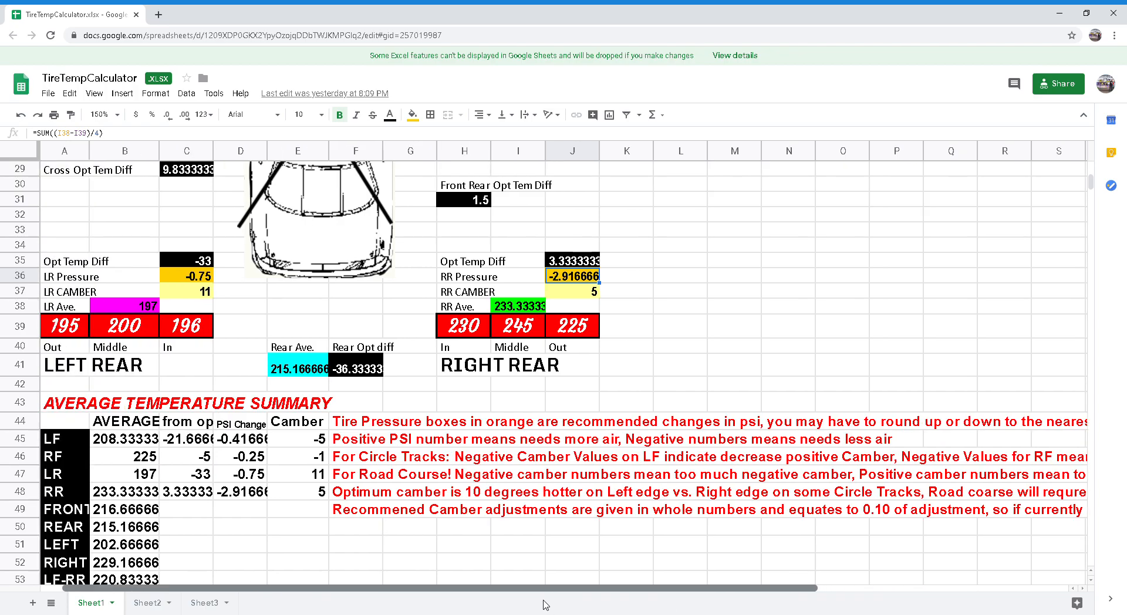
pyautogui.hscroll(3)
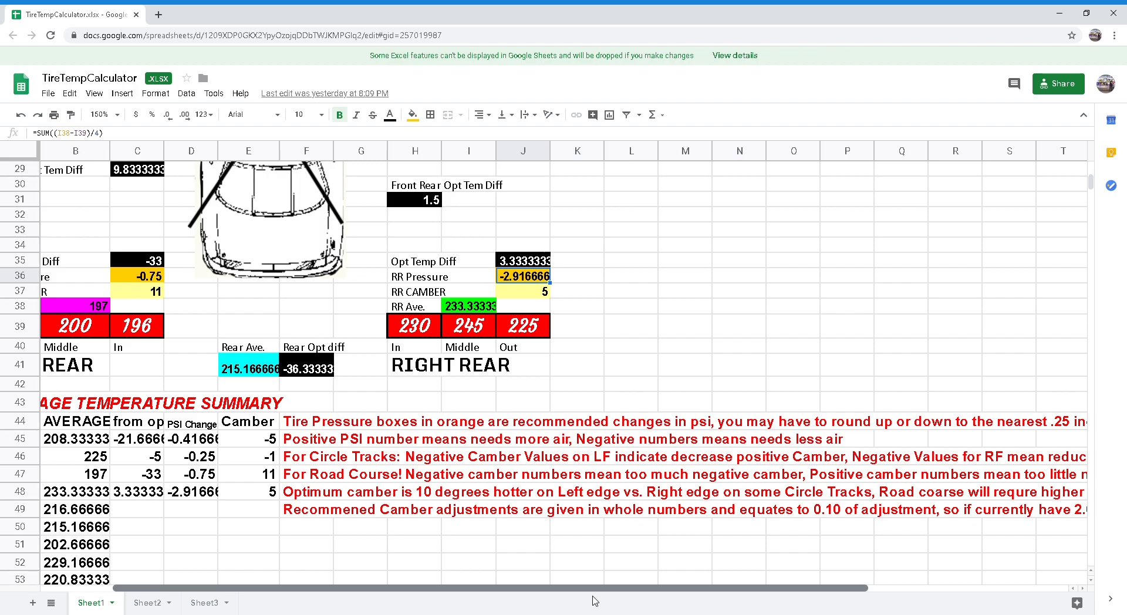
pyautogui.hscroll(3)
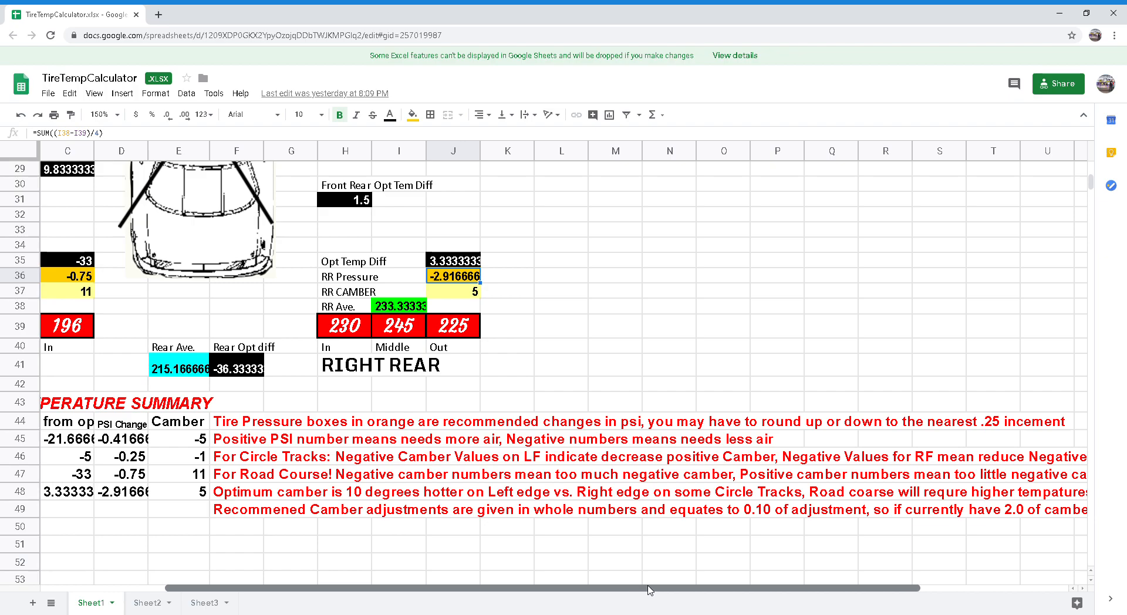
pyautogui.hscroll(3)
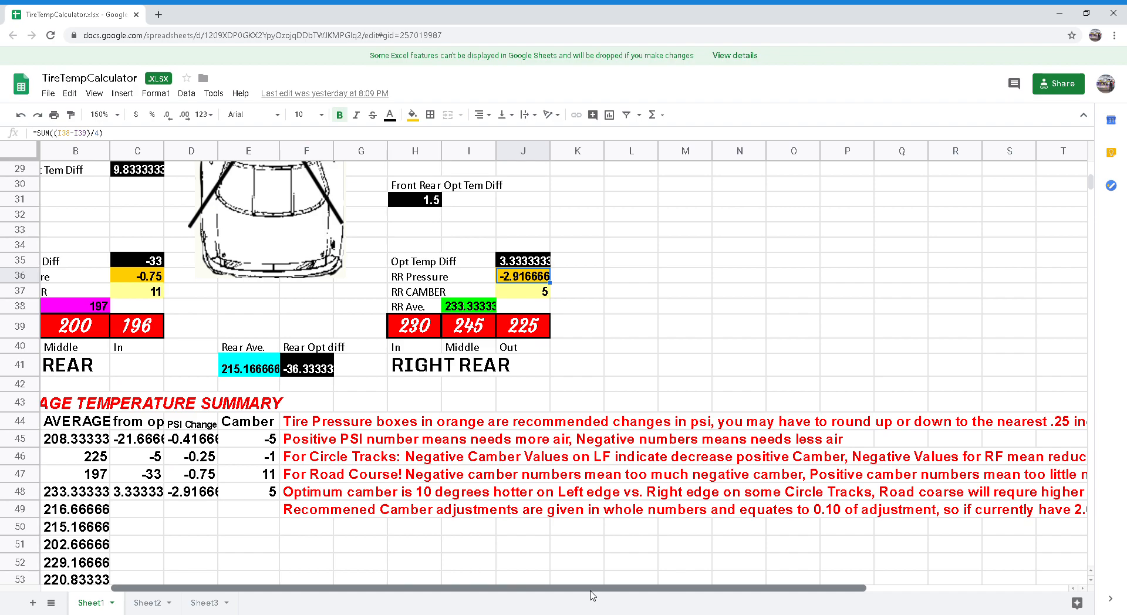
pyautogui.hscroll(3)
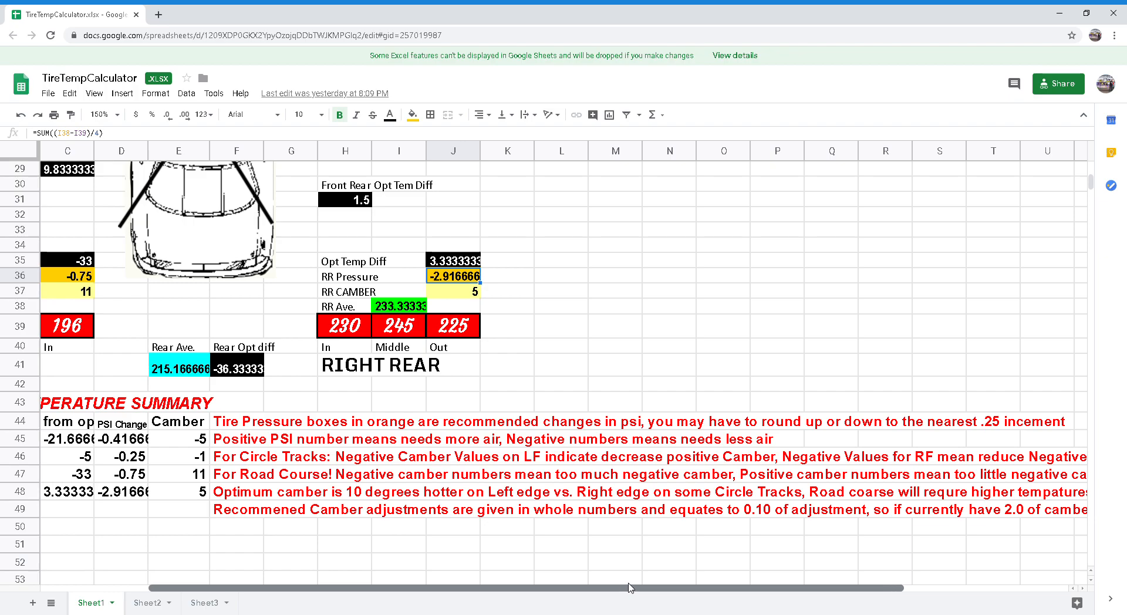
pyautogui.hscroll(3)
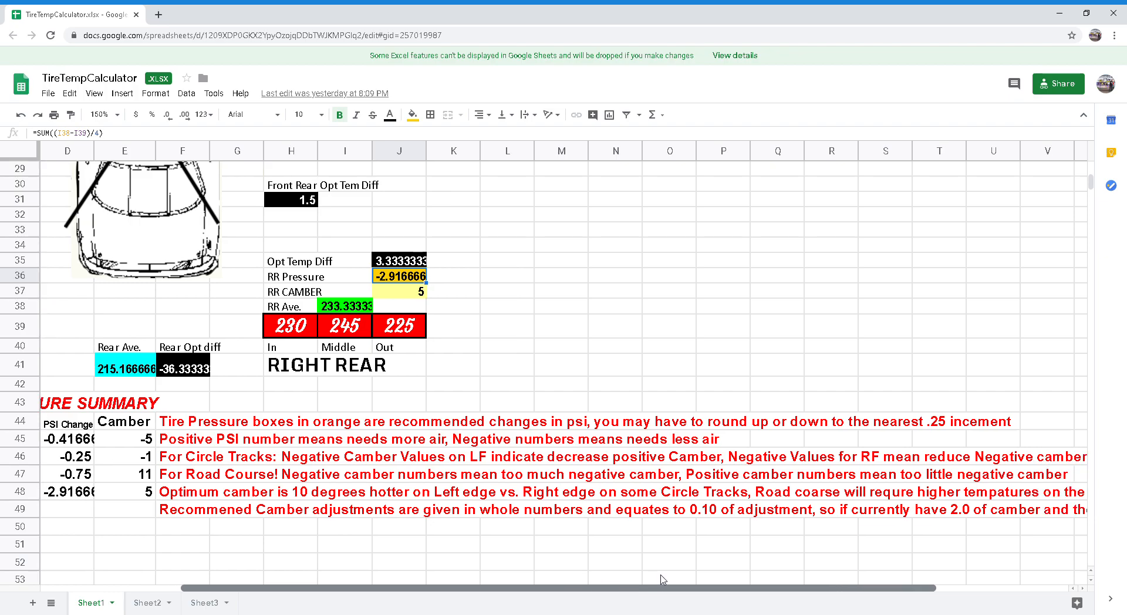
pyautogui.hscroll(3)
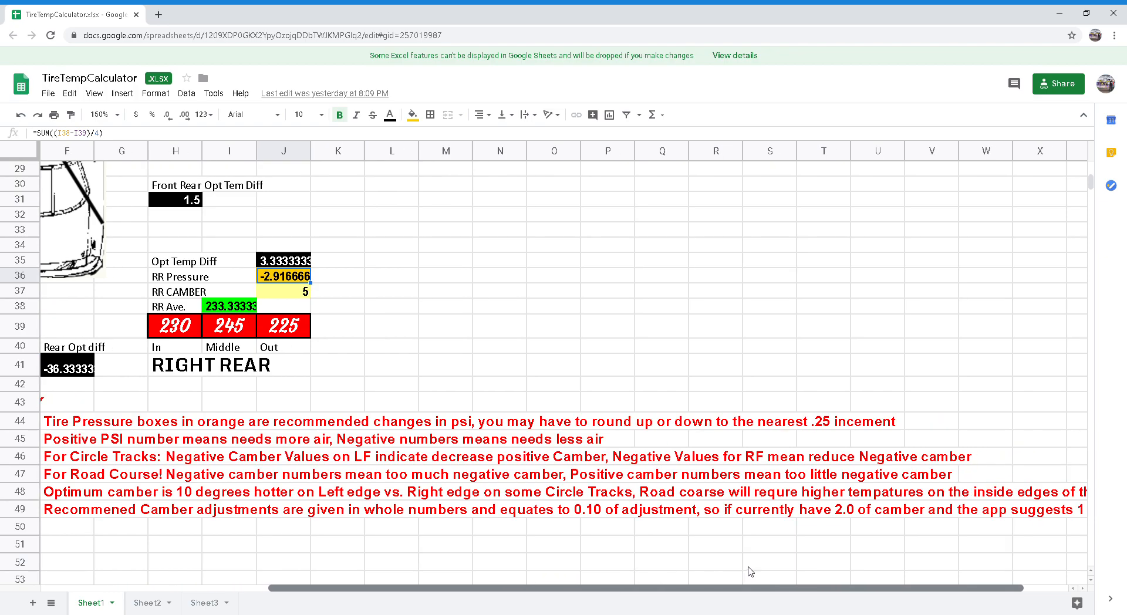
pyautogui.hscroll(3)
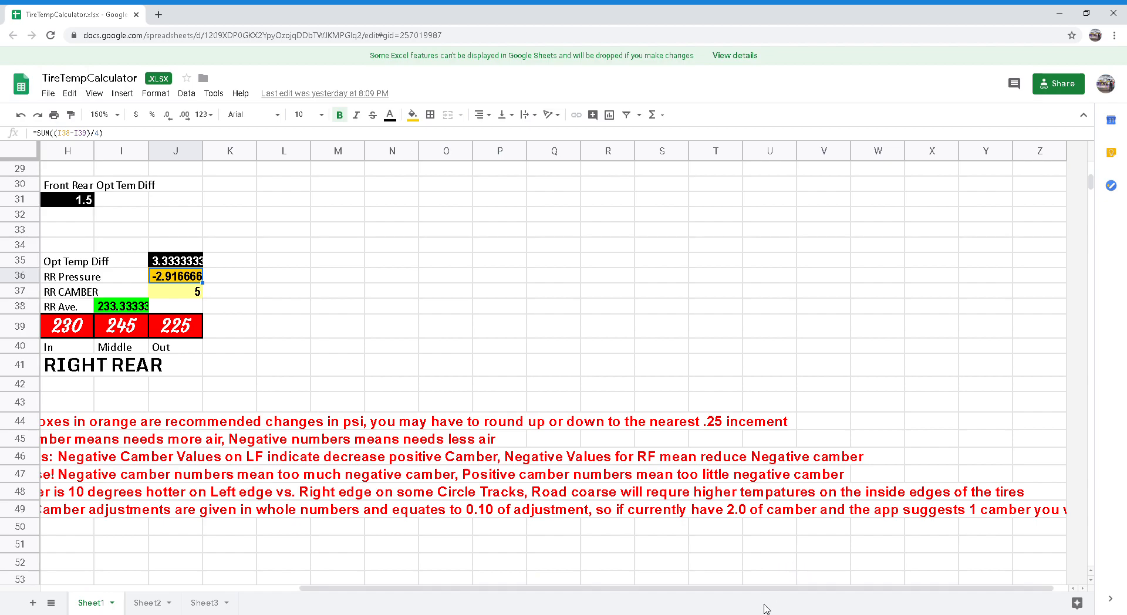
pyautogui.moveTo(291, 594)
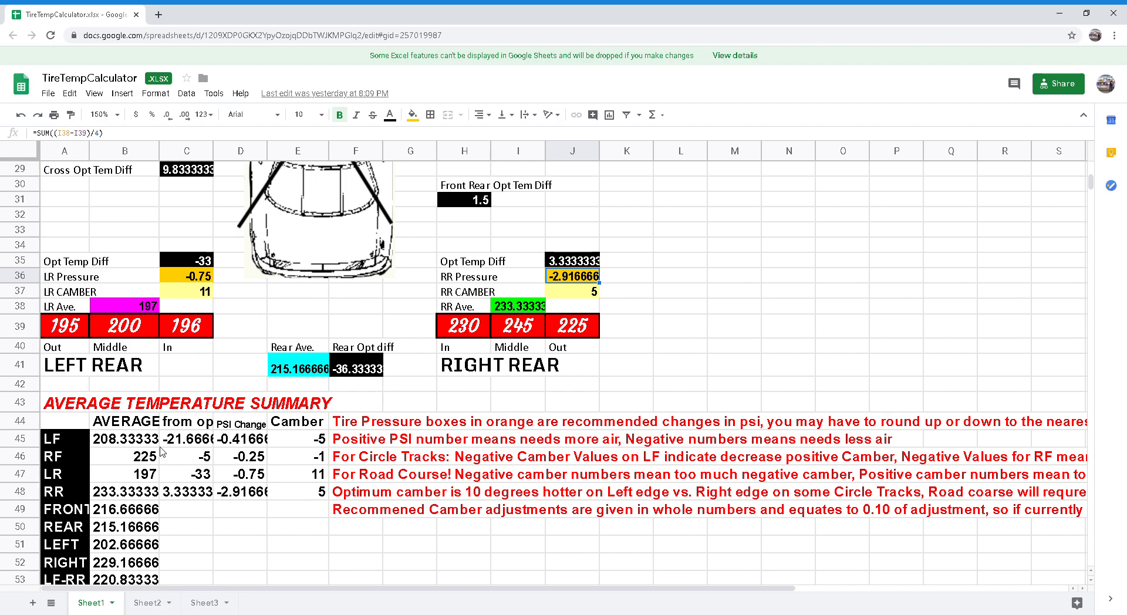
pyautogui.moveTo(155, 472)
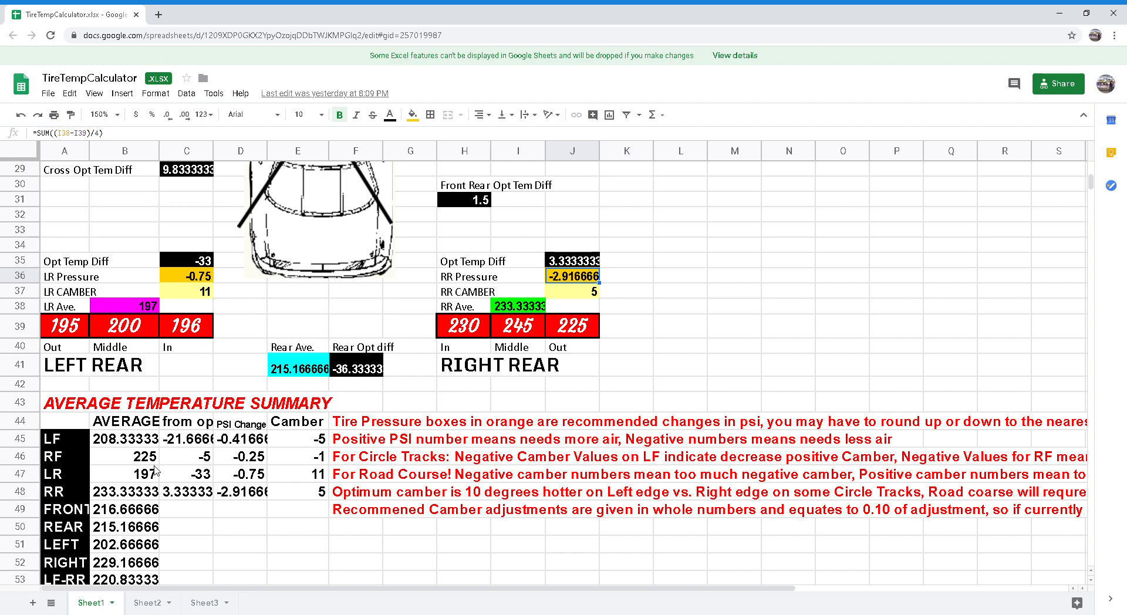
pyautogui.scroll(-3)
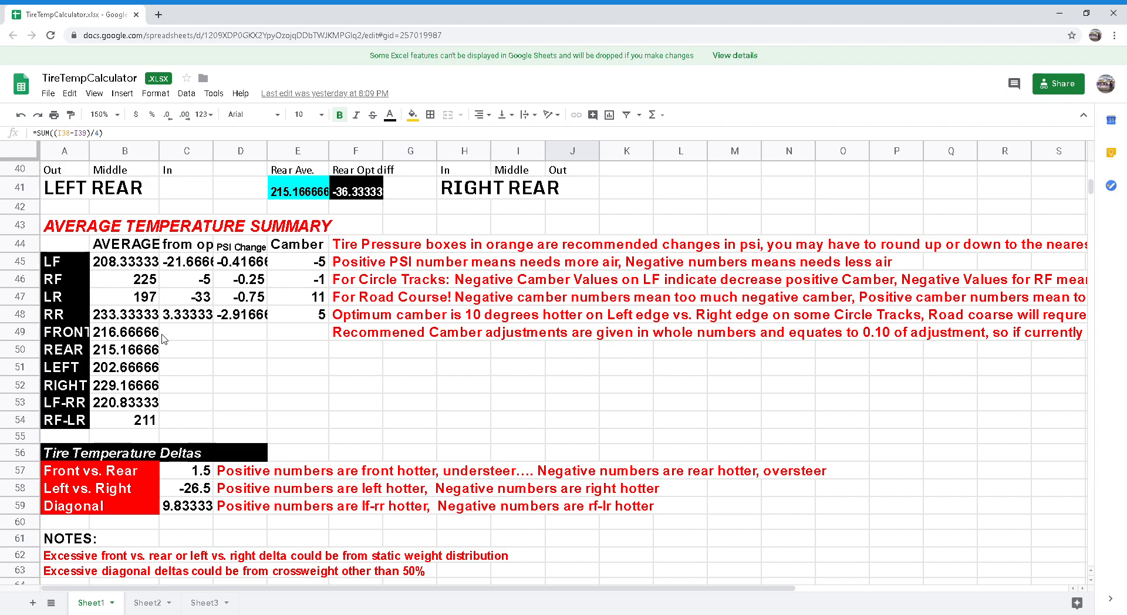
pyautogui.moveTo(202, 359)
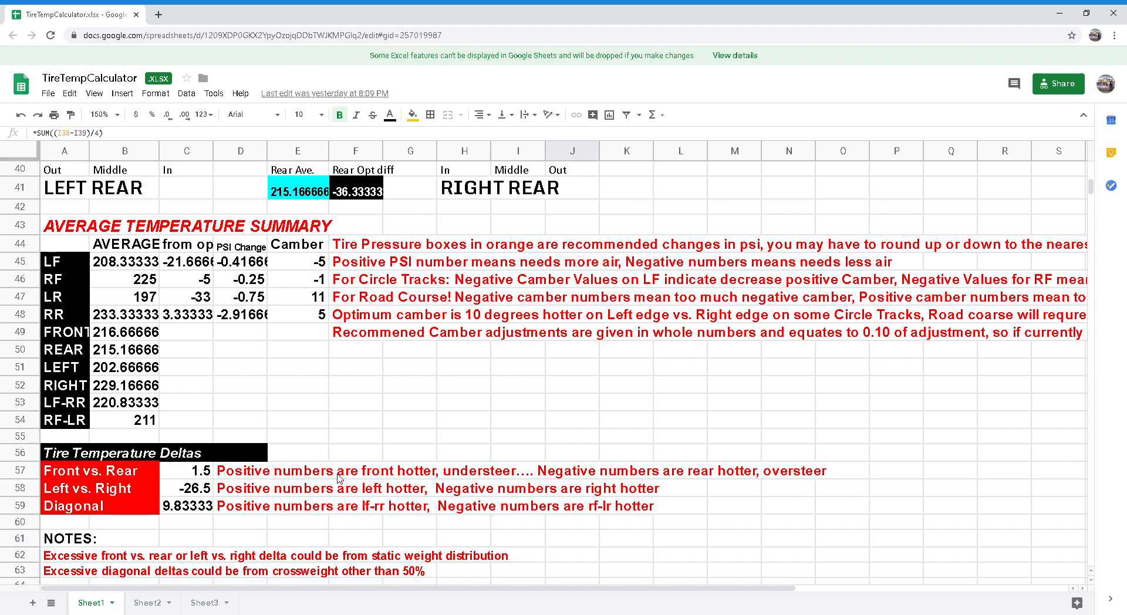
pyautogui.moveTo(487, 477)
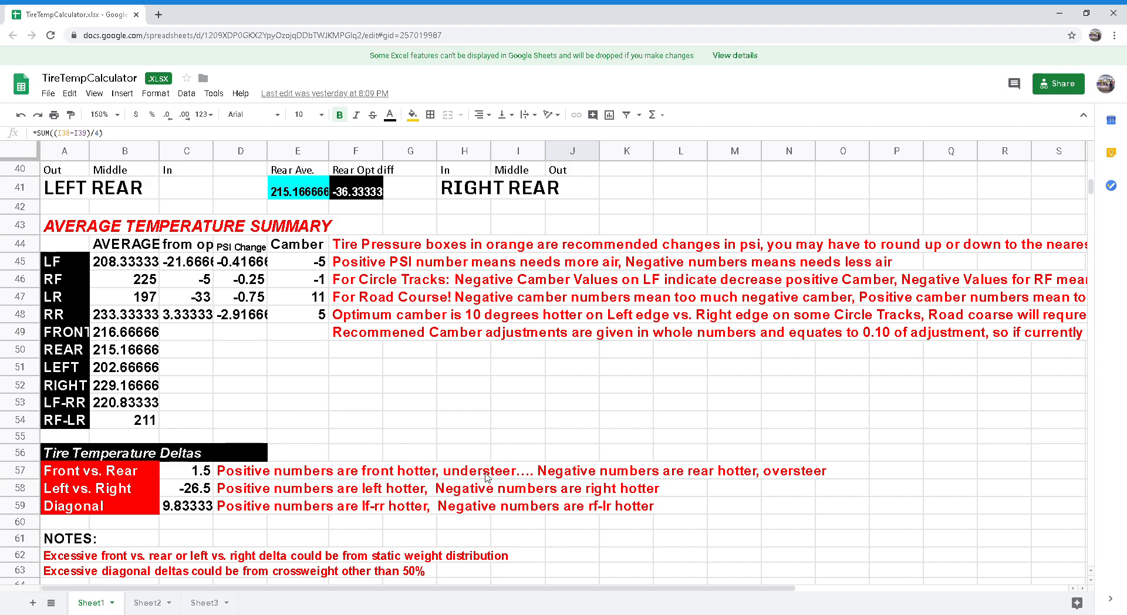
pyautogui.moveTo(772, 473)
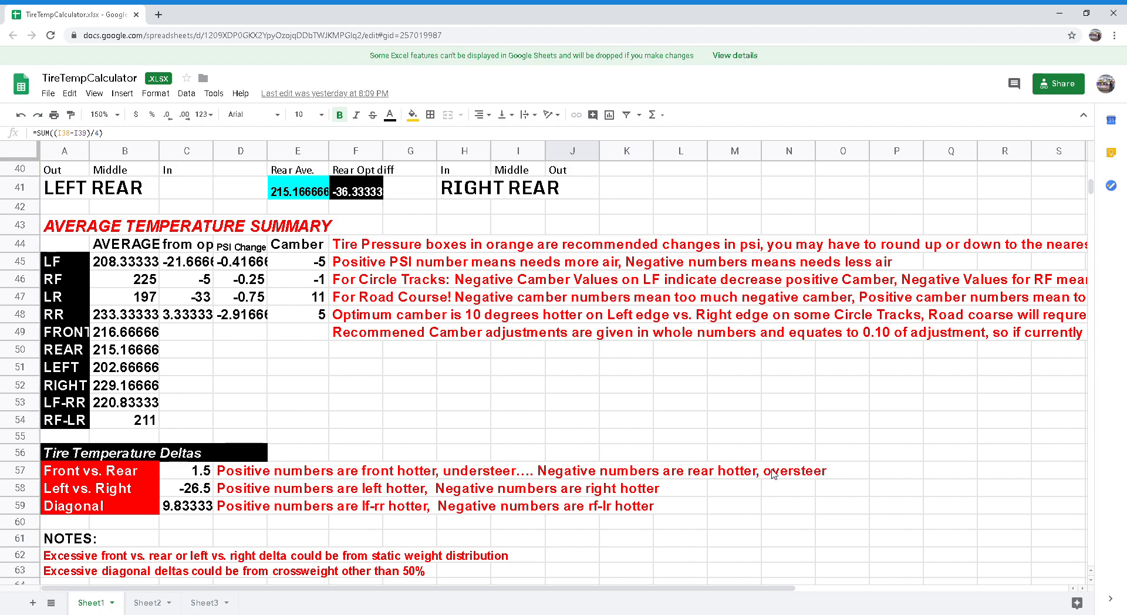
pyautogui.moveTo(348, 543)
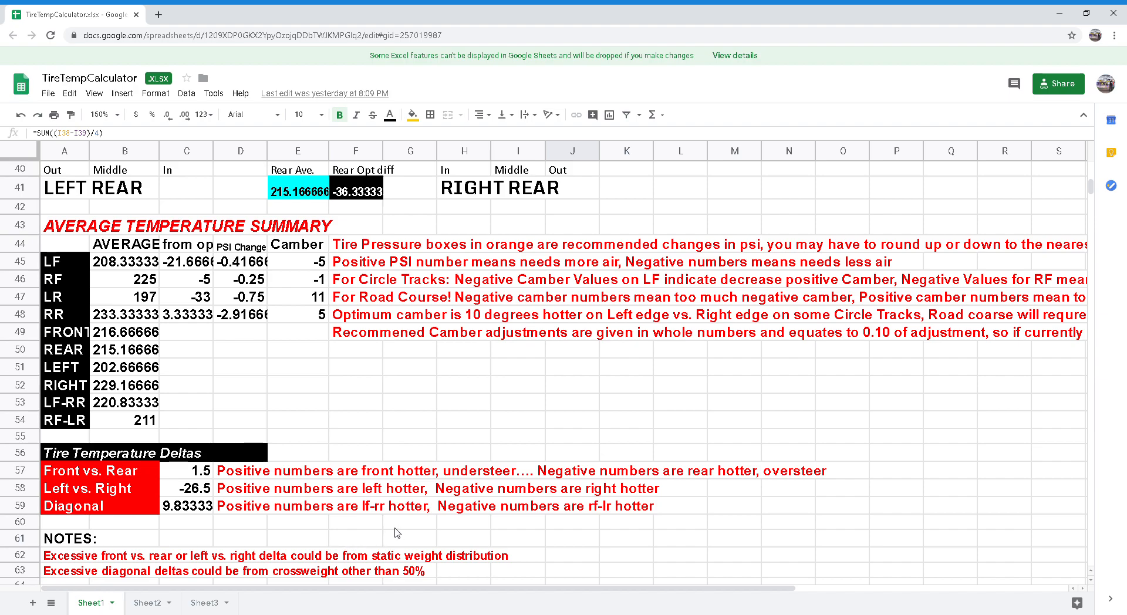
pyautogui.moveTo(232, 491)
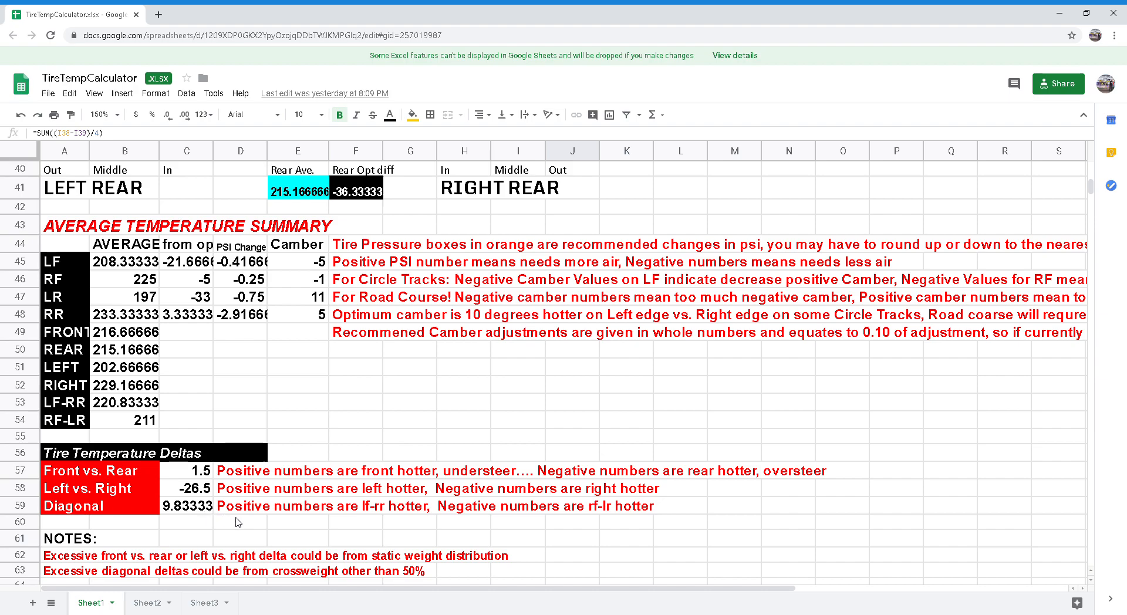
pyautogui.moveTo(262, 521)
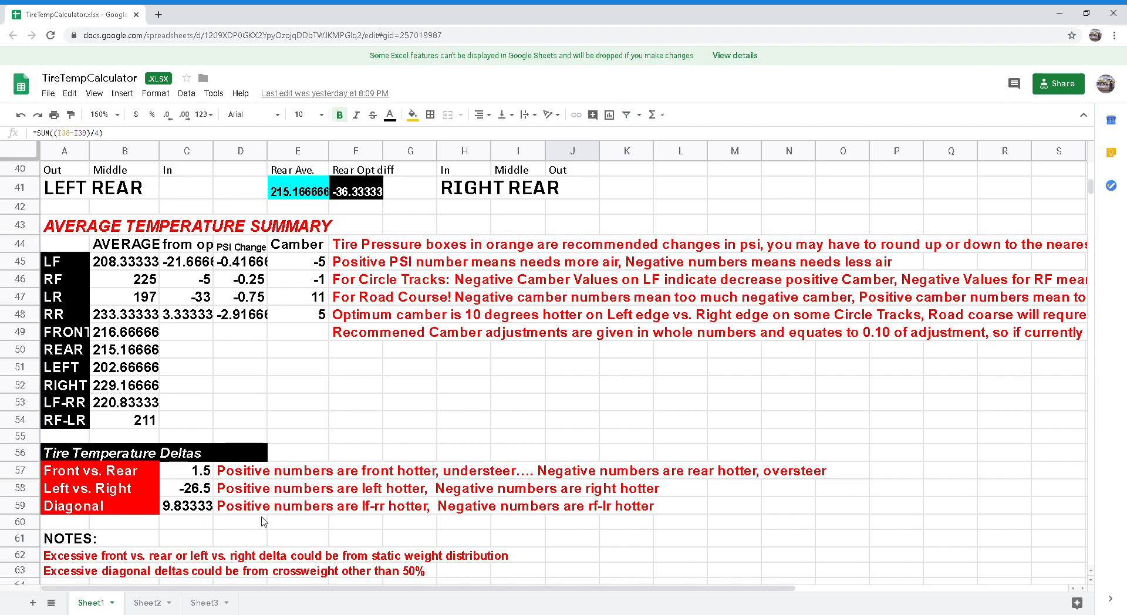
pyautogui.moveTo(421, 508)
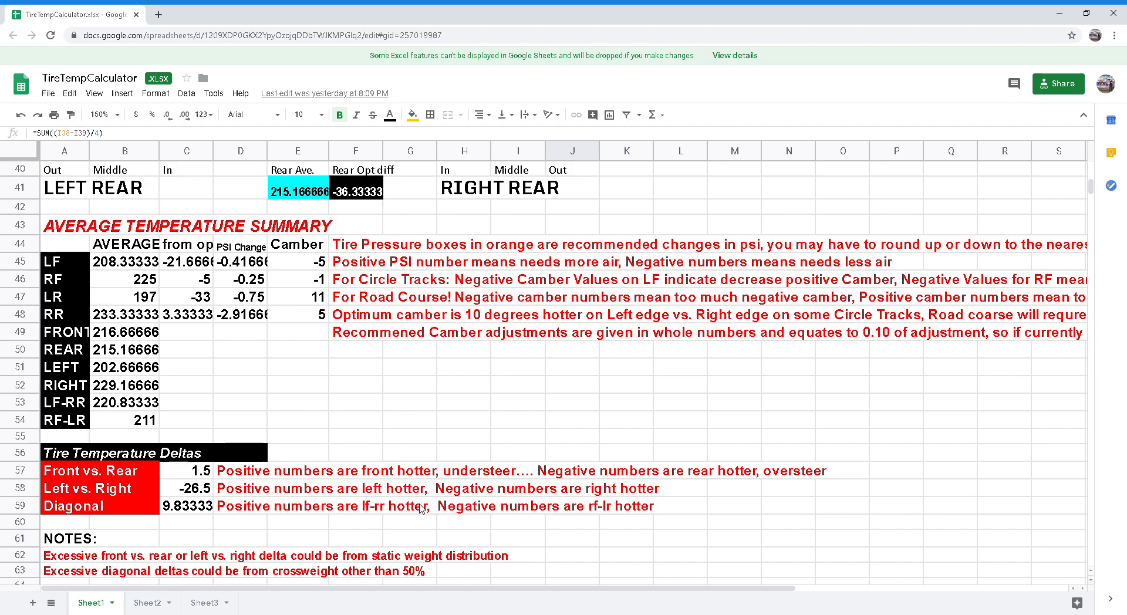
pyautogui.scroll(-3)
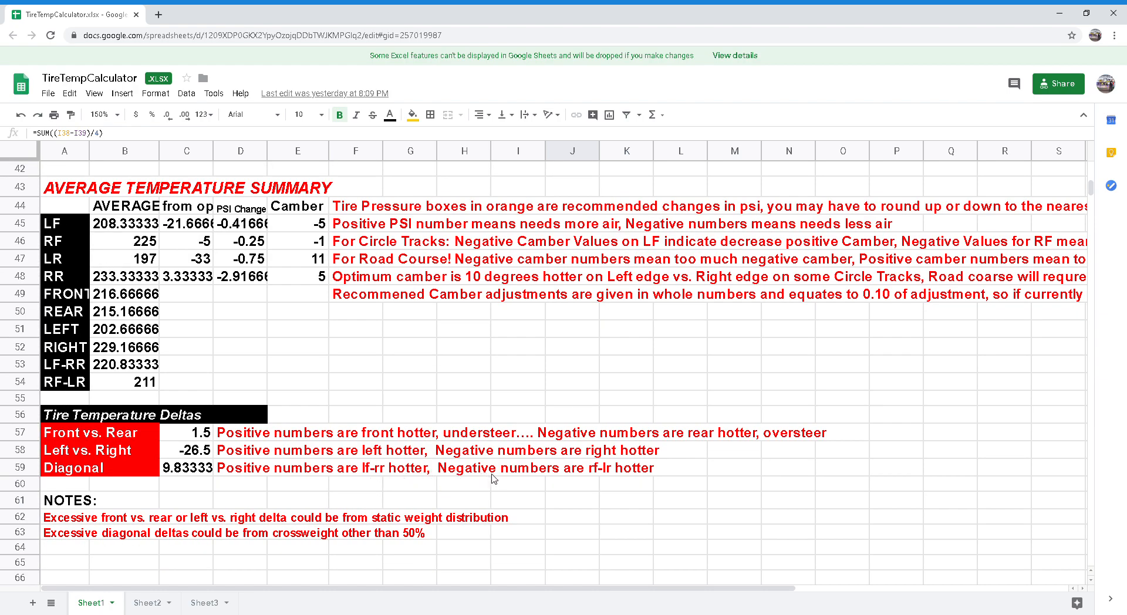
pyautogui.moveTo(498, 479)
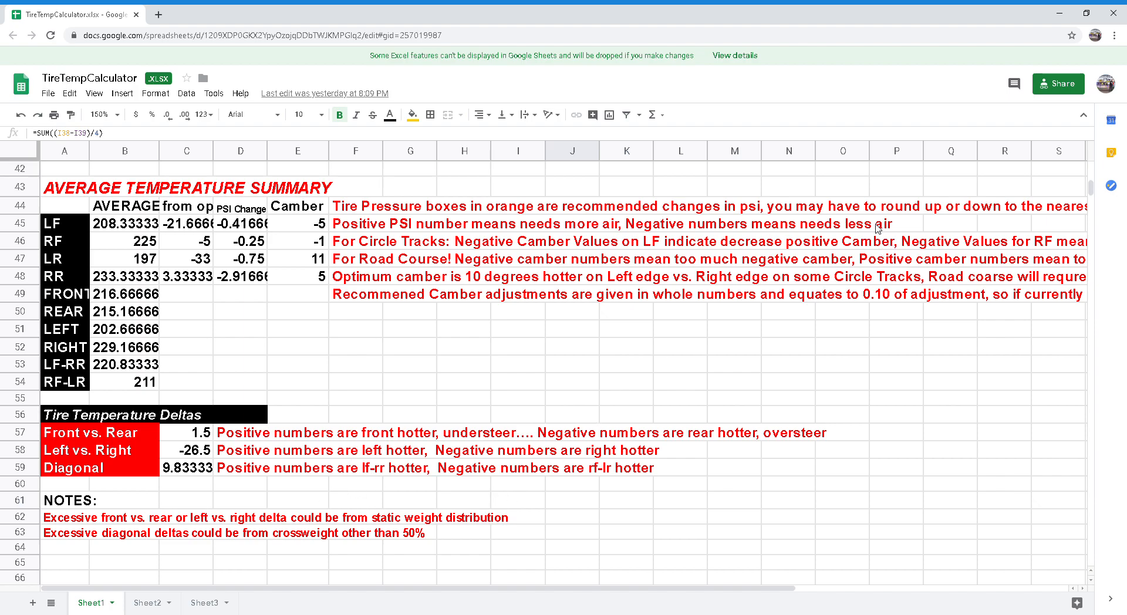
pyautogui.moveTo(874, 227)
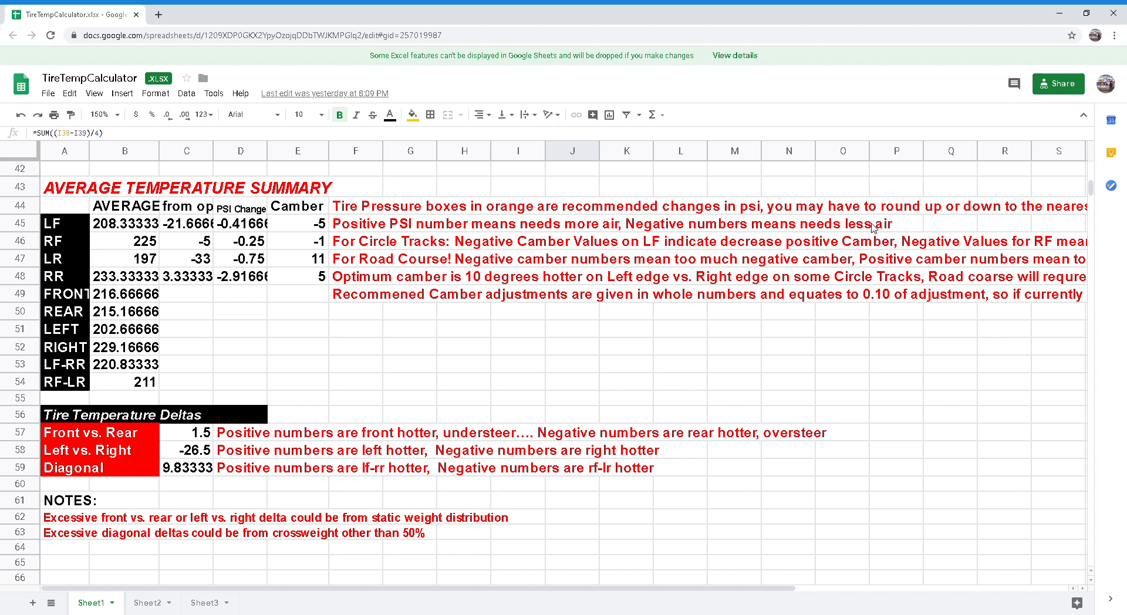
pyautogui.moveTo(893, 221)
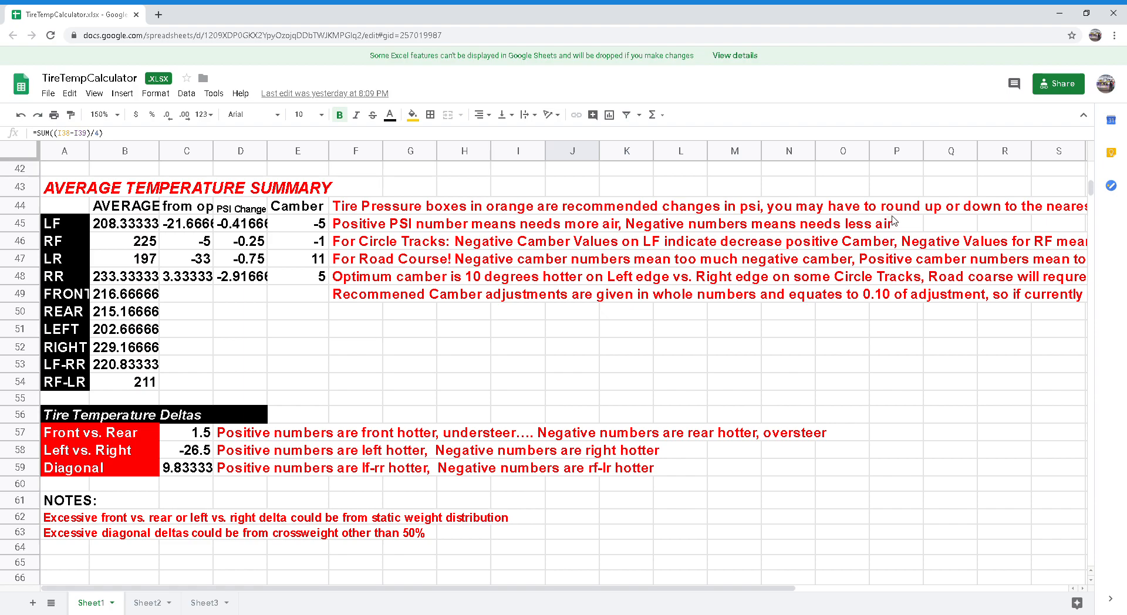
pyautogui.moveTo(897, 221)
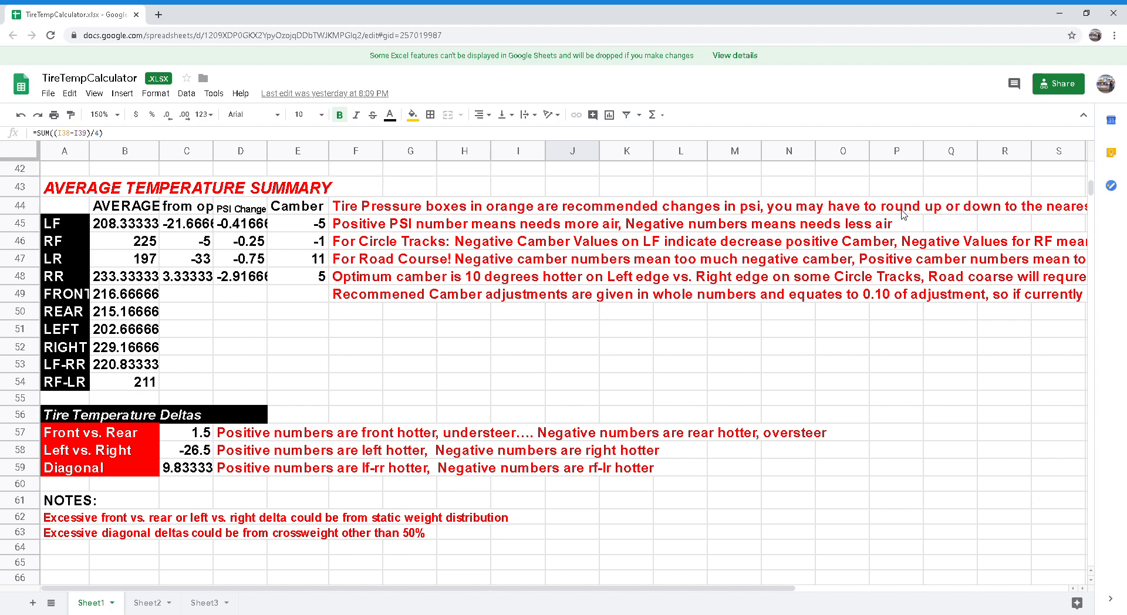
pyautogui.moveTo(905, 216)
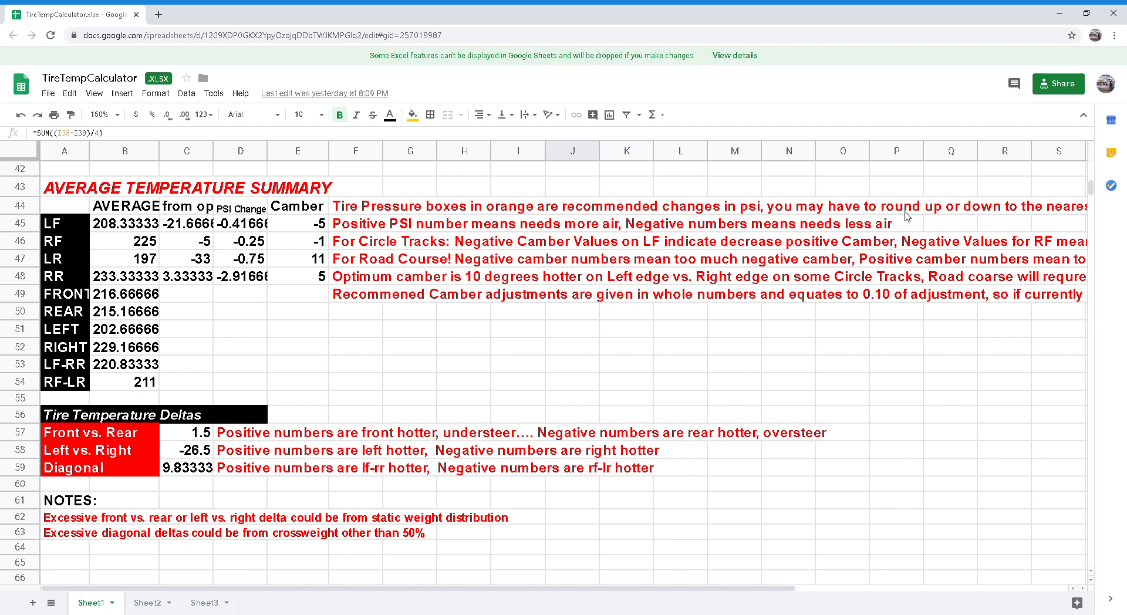